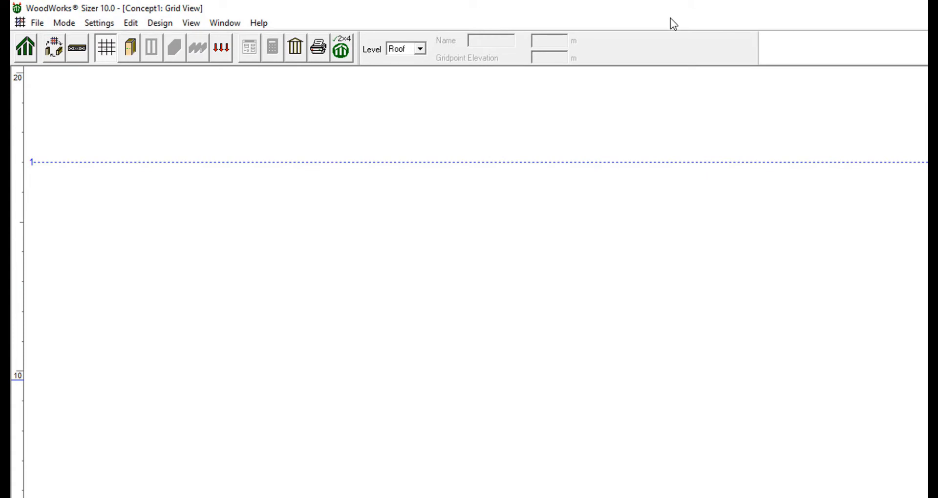
- Reach the project settings and bring up the Format page with unit options
{"action": "left_click", "coordinate": [105, 48]}
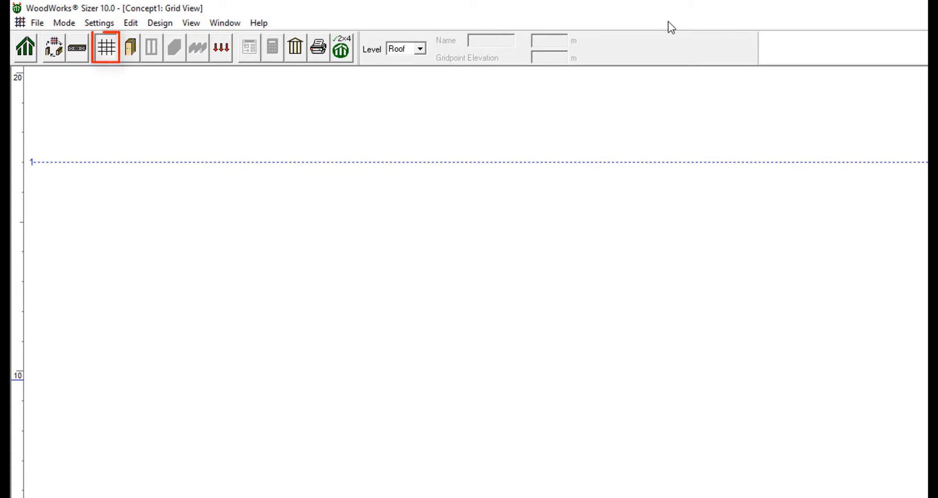
{"action": "left_click", "coordinate": [129, 47]}
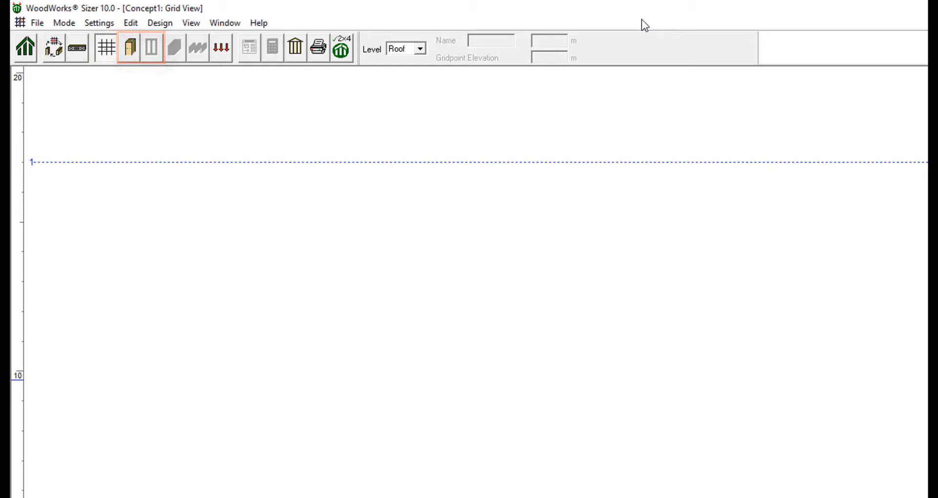
{"action": "left_click", "coordinate": [174, 48]}
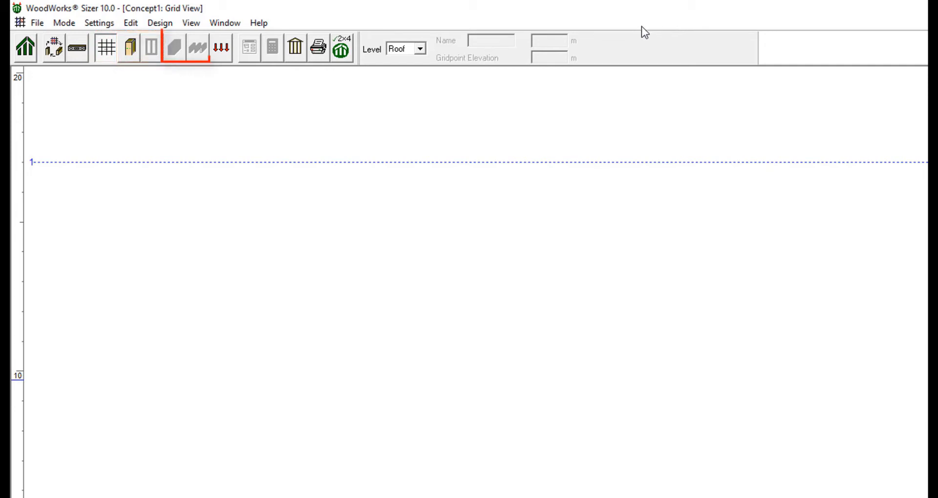
{"action": "left_click", "coordinate": [197, 48]}
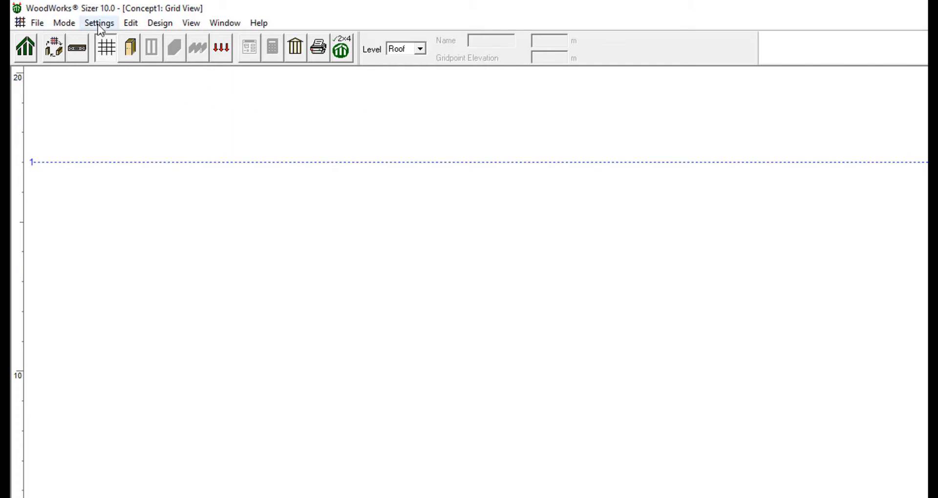
{"action": "left_click", "coordinate": [100, 23]}
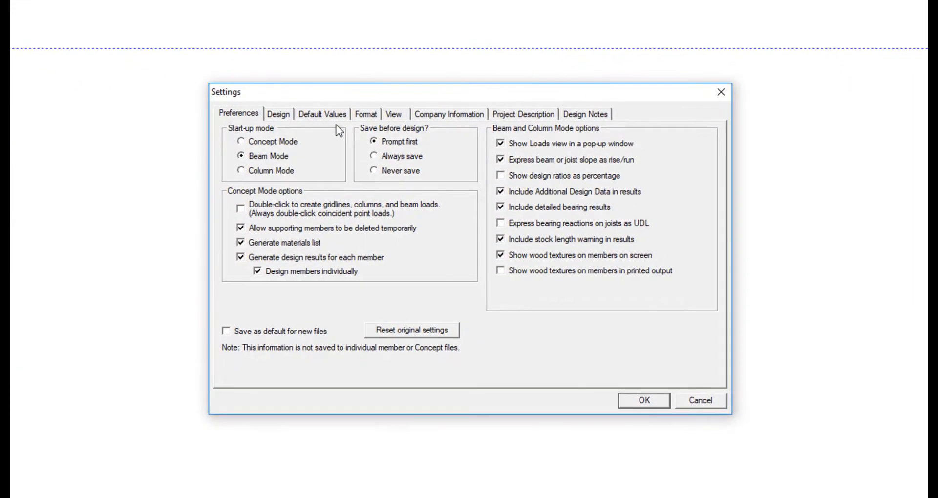
{"action": "left_click", "coordinate": [365, 115]}
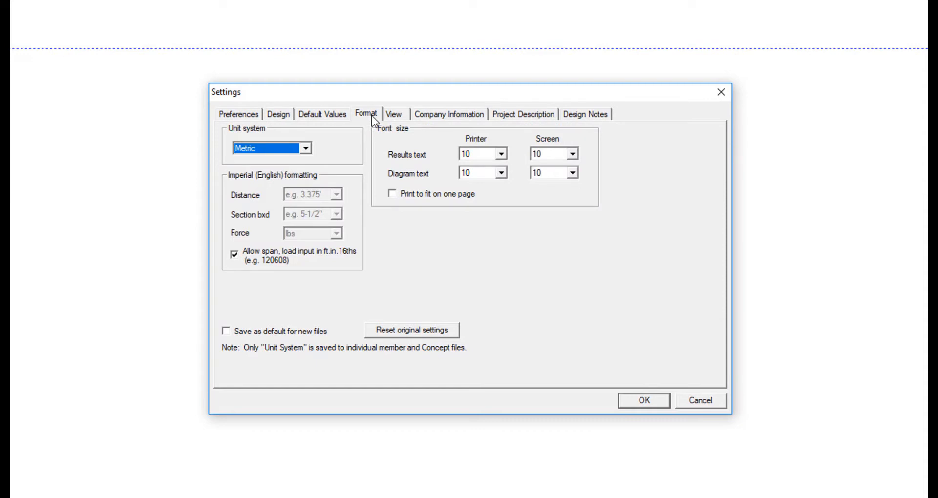
{"action": "mouse_move", "coordinate": [377, 168]}
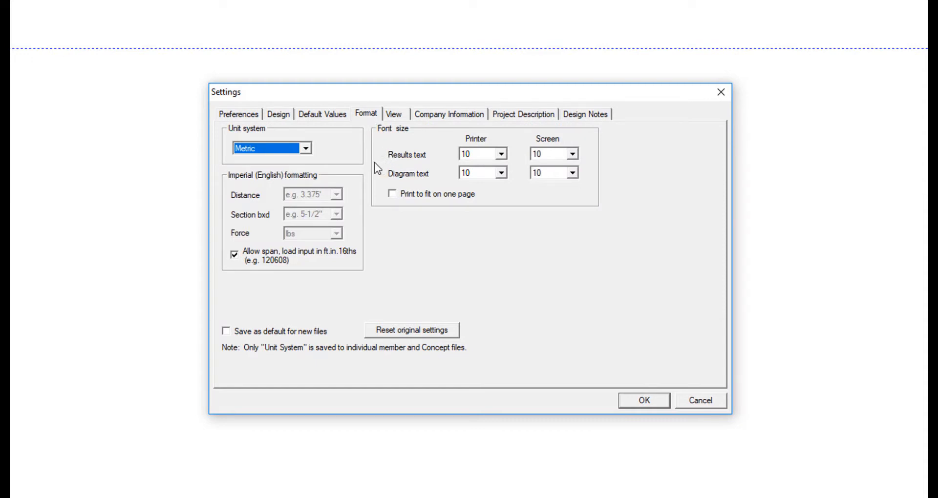
- Try the Imperial unit system, keep Metric, and go back to Preferences
{"action": "left_click", "coordinate": [305, 148]}
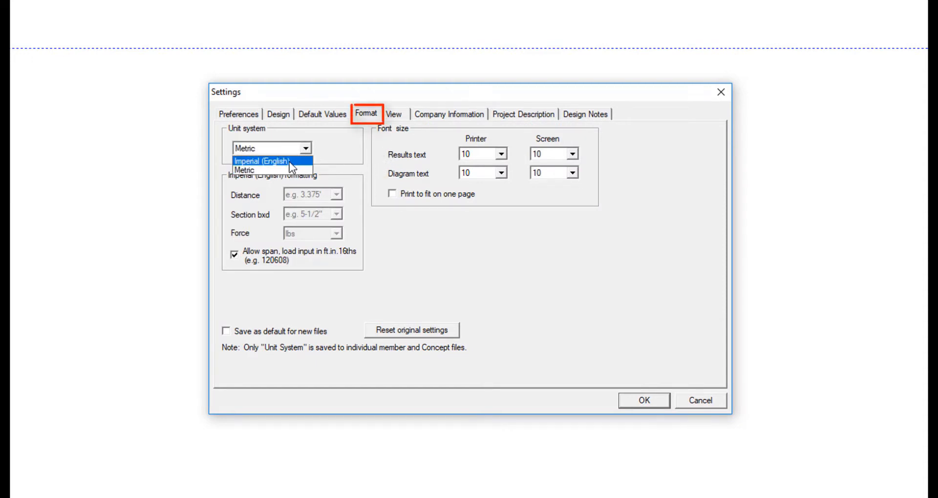
{"action": "left_click", "coordinate": [263, 161]}
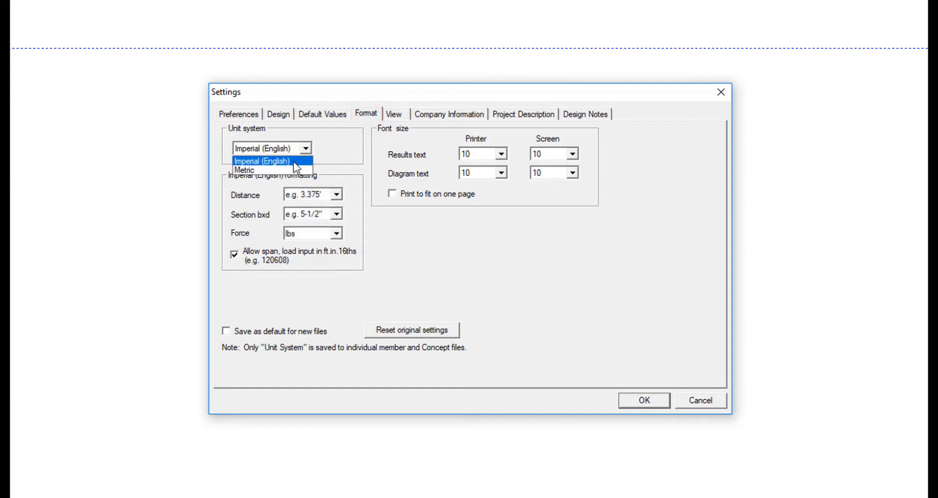
{"action": "left_click", "coordinate": [244, 170]}
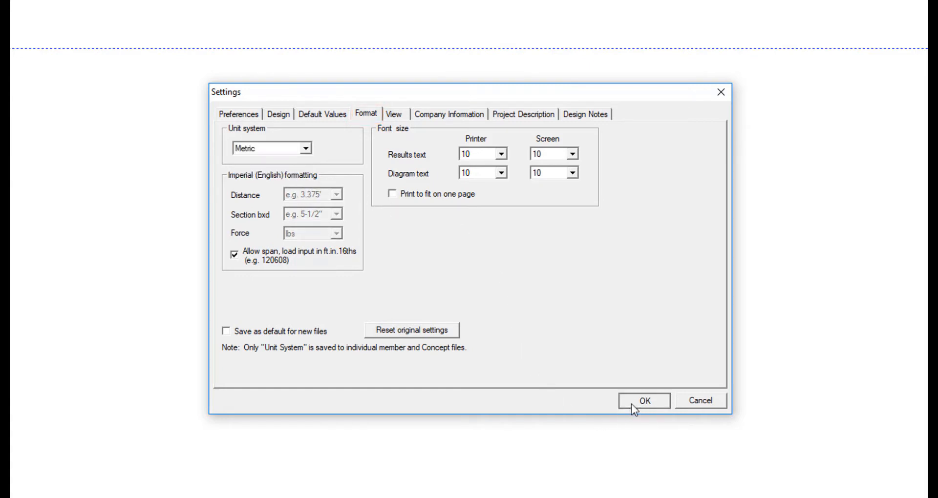
{"action": "left_click", "coordinate": [238, 114]}
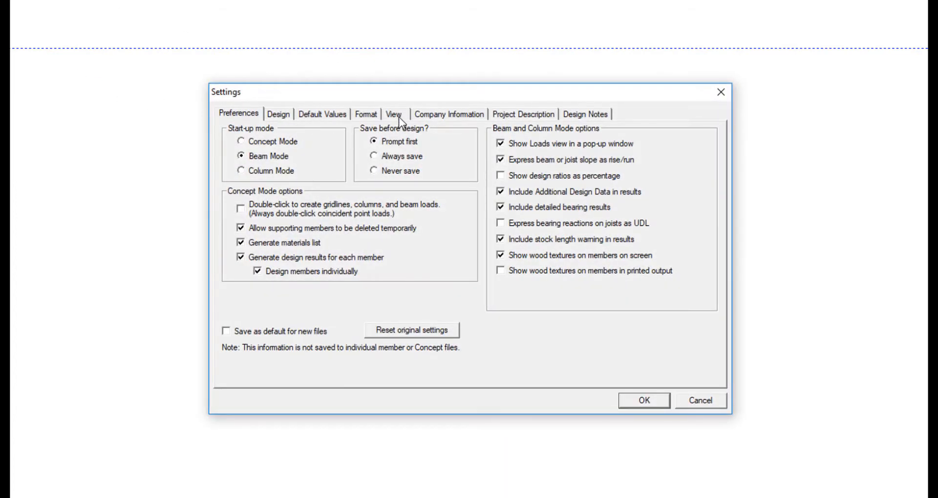
- Set the View page's viewing area to 20 m with 100 cm snap increments
{"action": "left_click", "coordinate": [393, 115]}
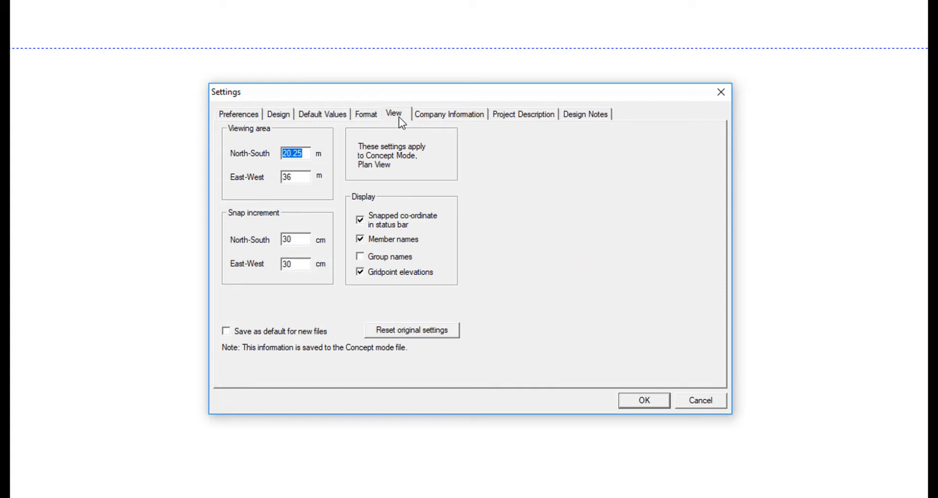
{"action": "mouse_move", "coordinate": [335, 233]}
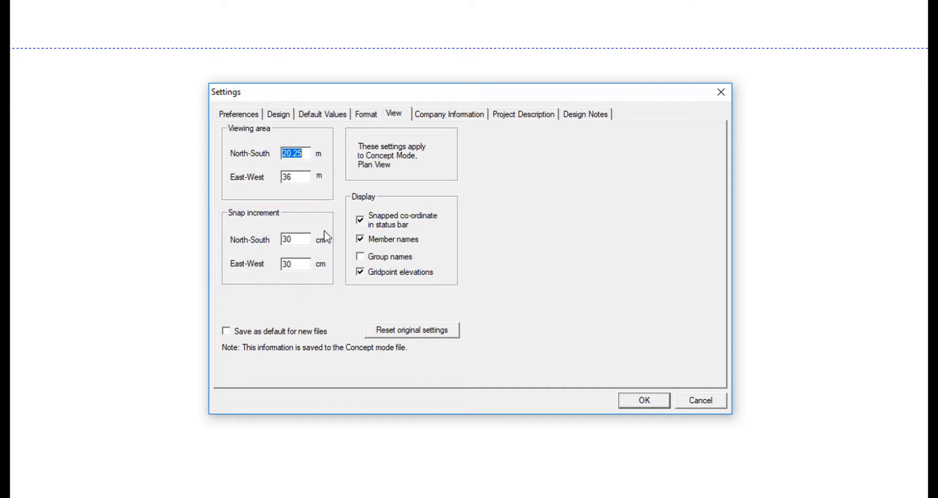
{"action": "mouse_move", "coordinate": [319, 245]}
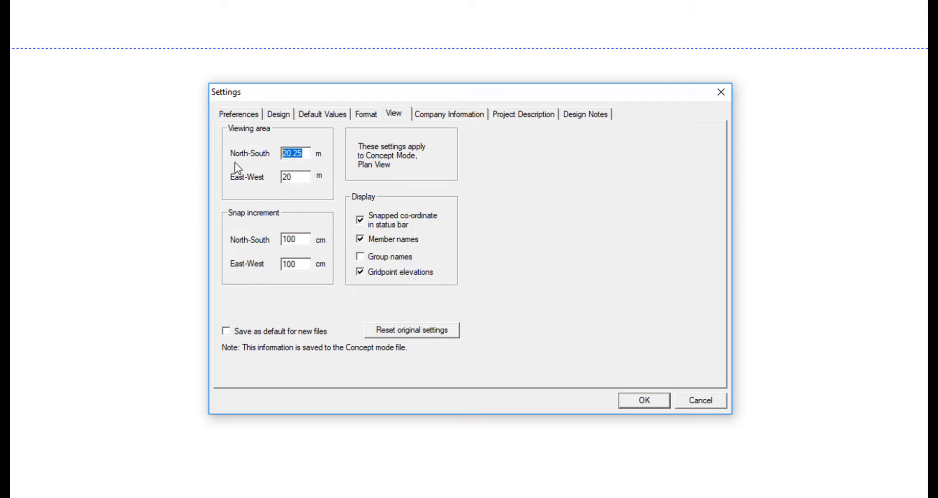
{"action": "type", "text": "20"}
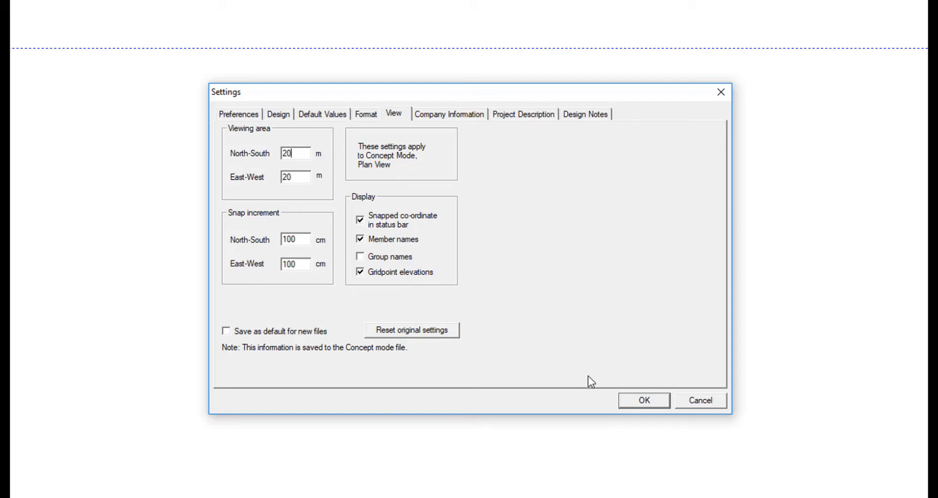
{"action": "mouse_move", "coordinate": [235, 200]}
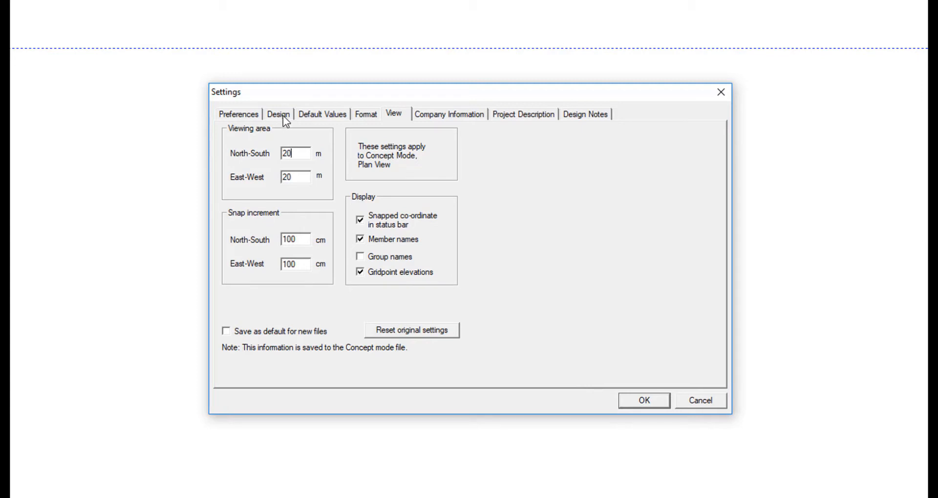
- Check the CSA O86-14 / NBC 2015 design code, then view the default deflection limits
{"action": "left_click", "coordinate": [278, 113]}
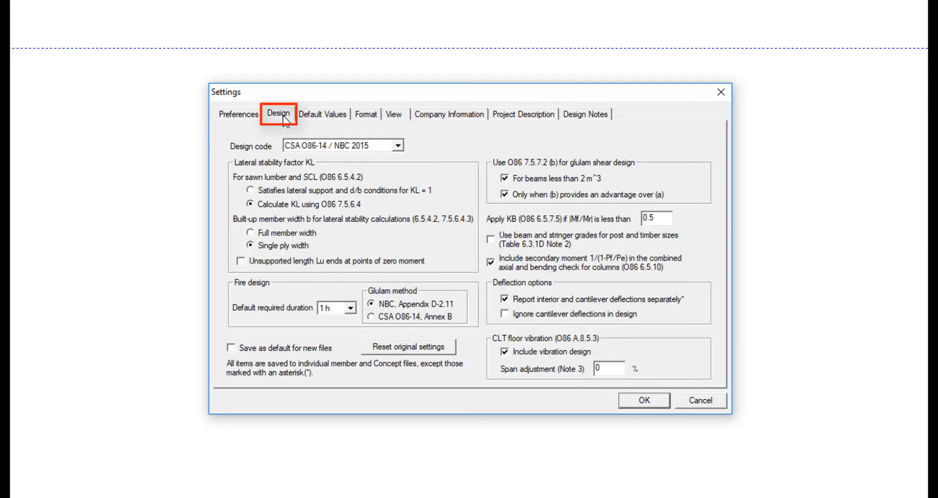
{"action": "mouse_move", "coordinate": [397, 142]}
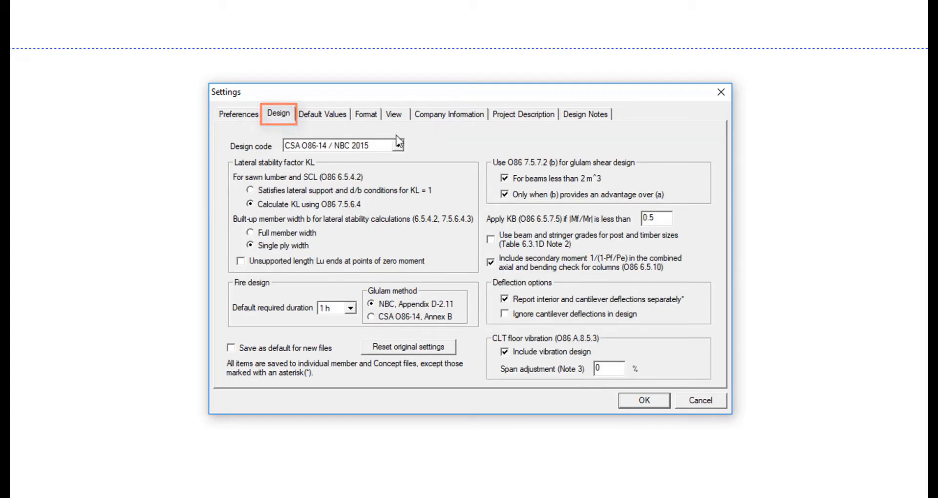
{"action": "mouse_move", "coordinate": [439, 140]}
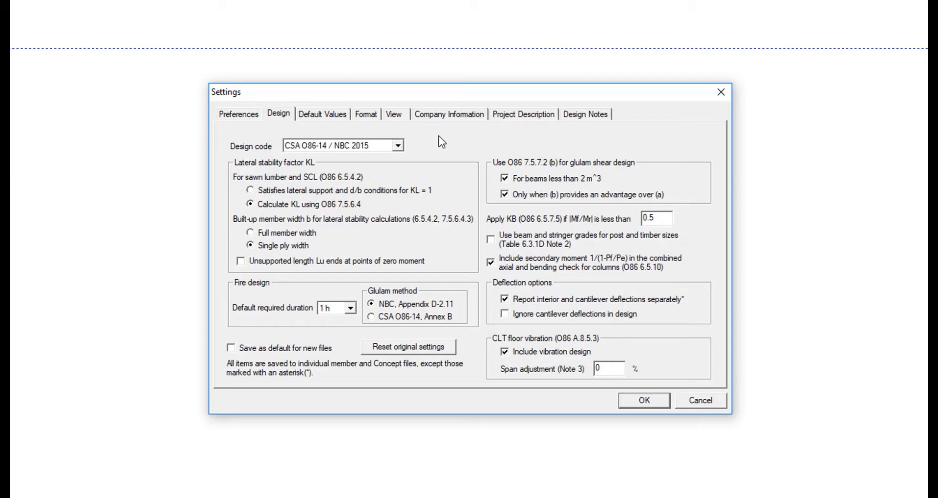
{"action": "left_click", "coordinate": [321, 113]}
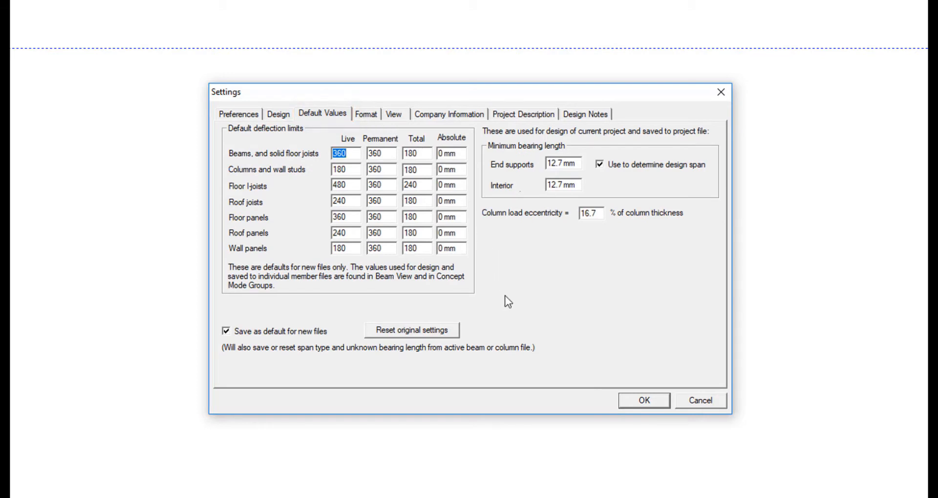
{"action": "mouse_move", "coordinate": [532, 317]}
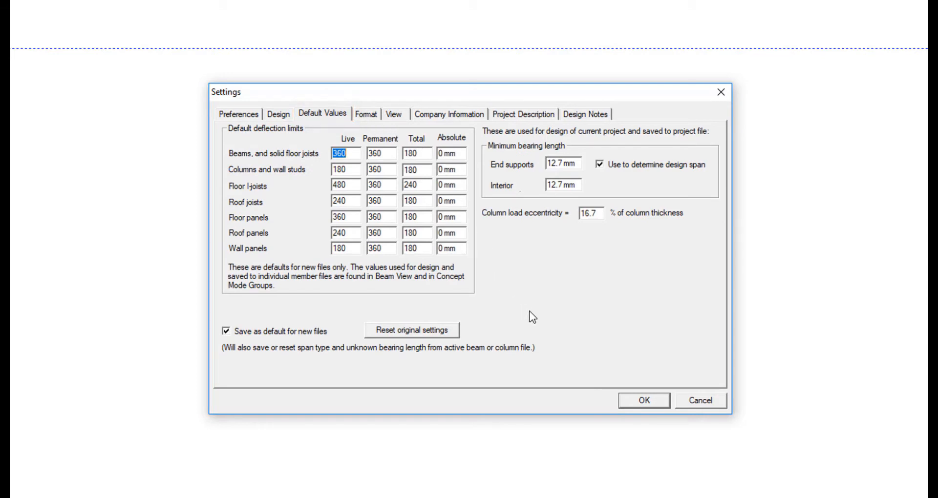
{"action": "mouse_move", "coordinate": [547, 337]}
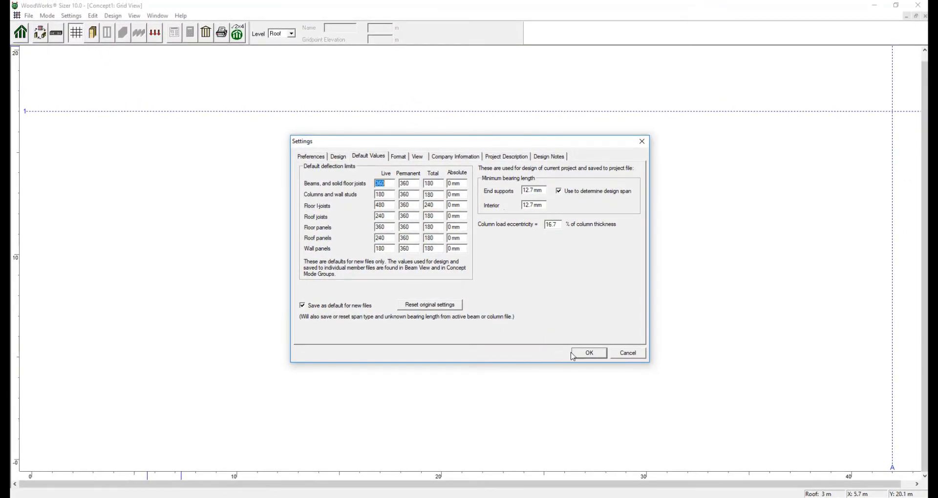
- Close Settings, create gridlines B and 2, and move gridline B to 3.5 m
{"action": "left_click", "coordinate": [588, 352]}
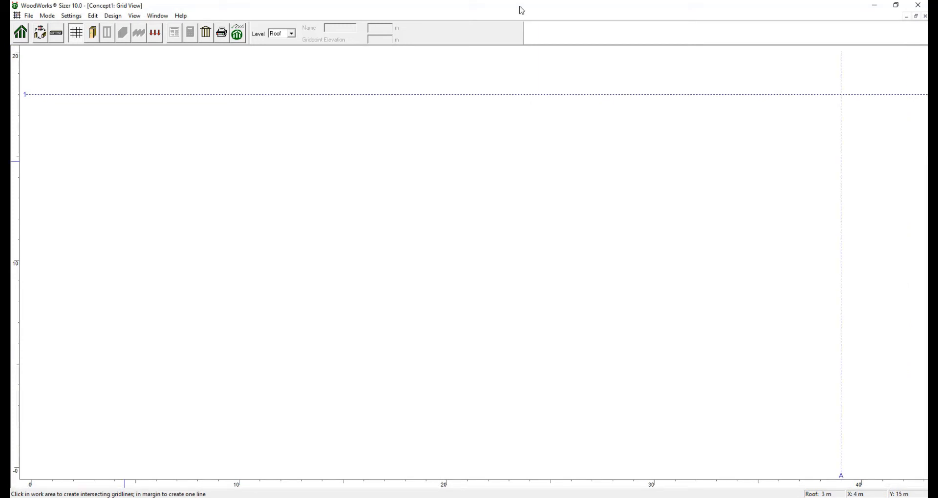
{"action": "mouse_move", "coordinate": [476, 163]}
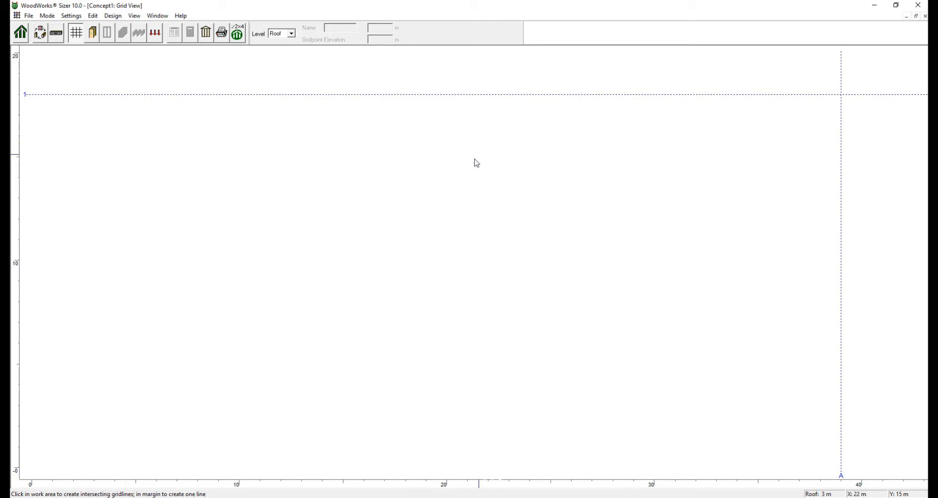
{"action": "mouse_move", "coordinate": [441, 190]}
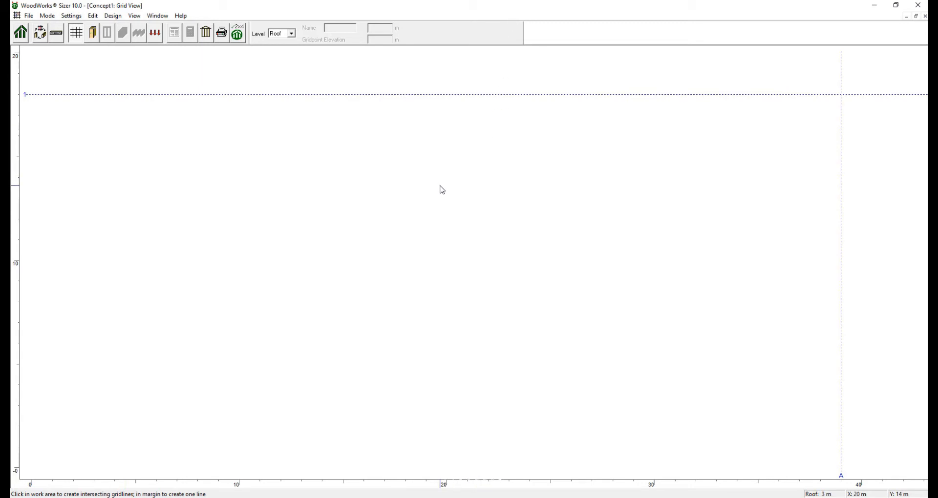
{"action": "mouse_move", "coordinate": [343, 256]}
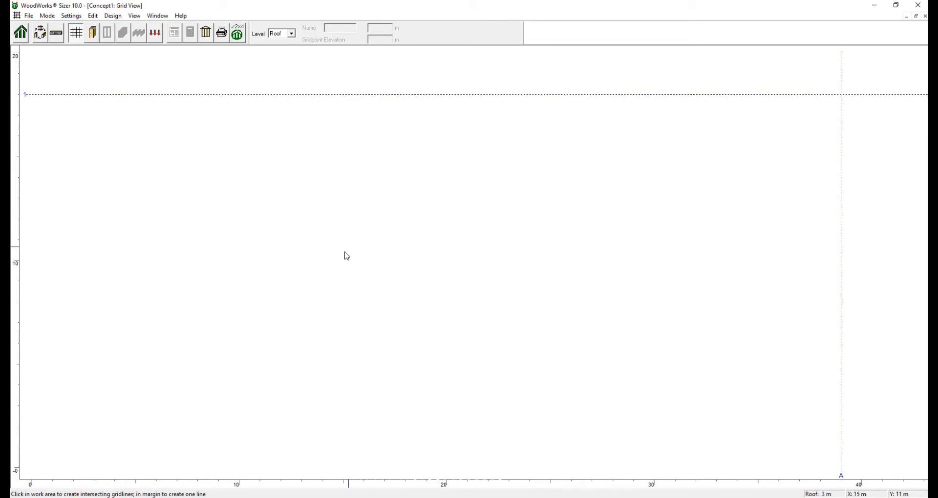
{"action": "mouse_move", "coordinate": [191, 385]}
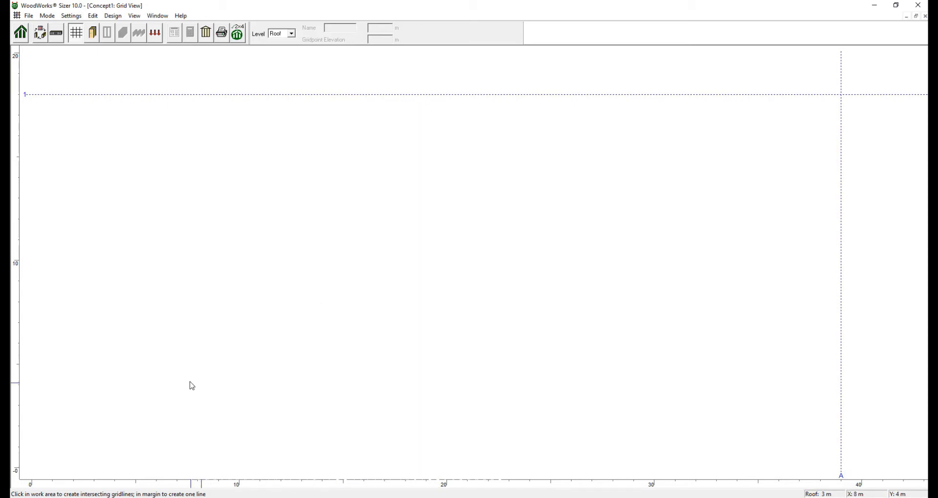
{"action": "mouse_move", "coordinate": [105, 394]}
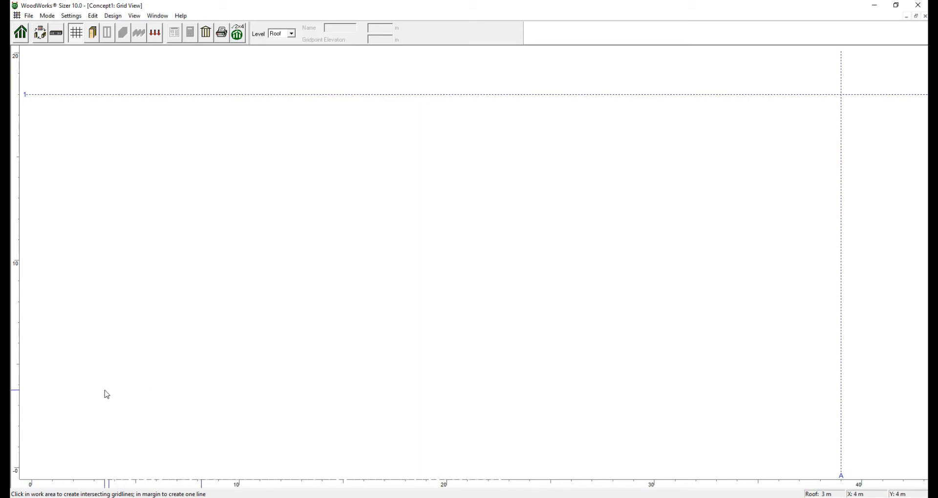
{"action": "mouse_move", "coordinate": [84, 380]}
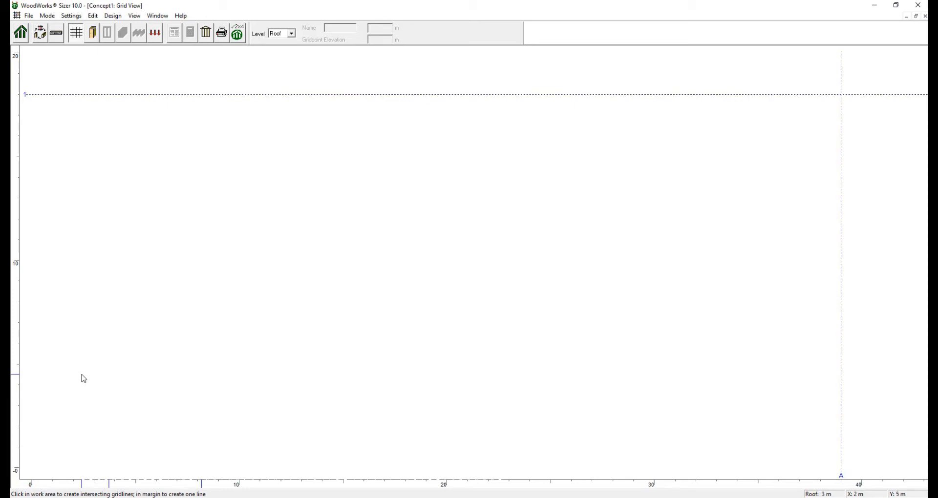
{"action": "mouse_move", "coordinate": [85, 378]}
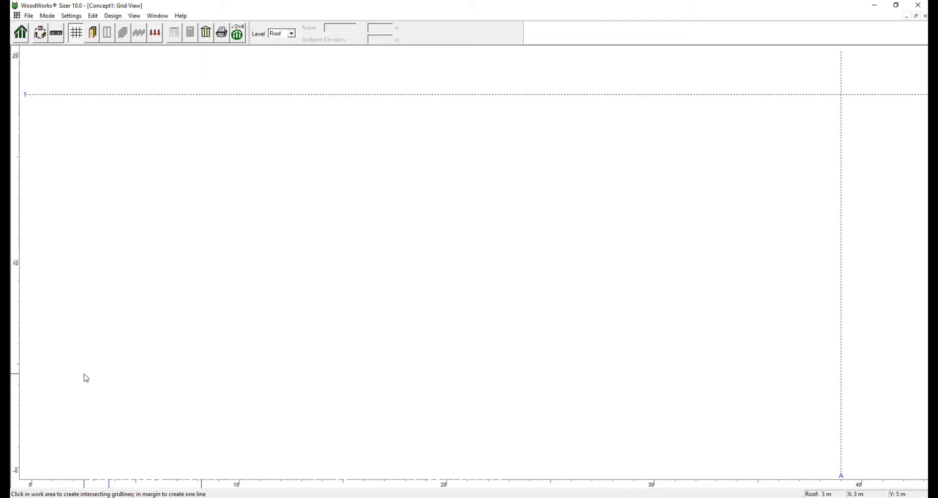
{"action": "left_click", "coordinate": [86, 377]}
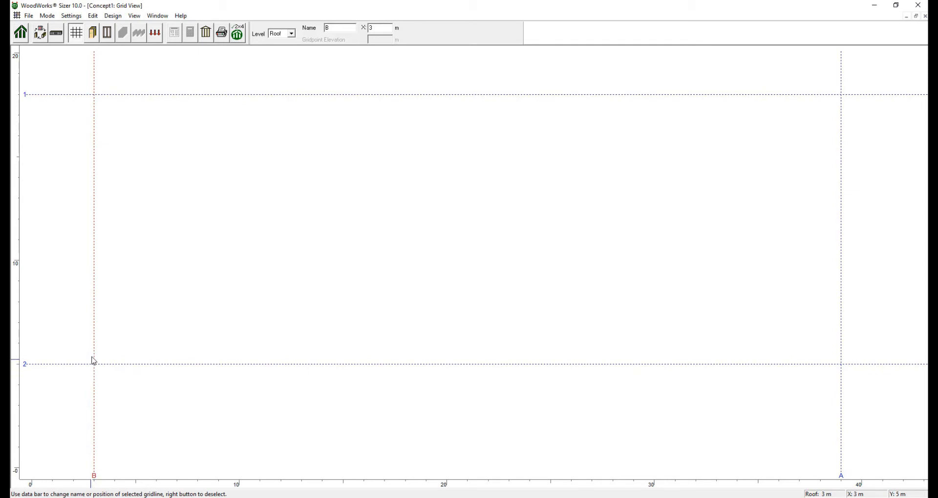
{"action": "mouse_move", "coordinate": [260, 90]}
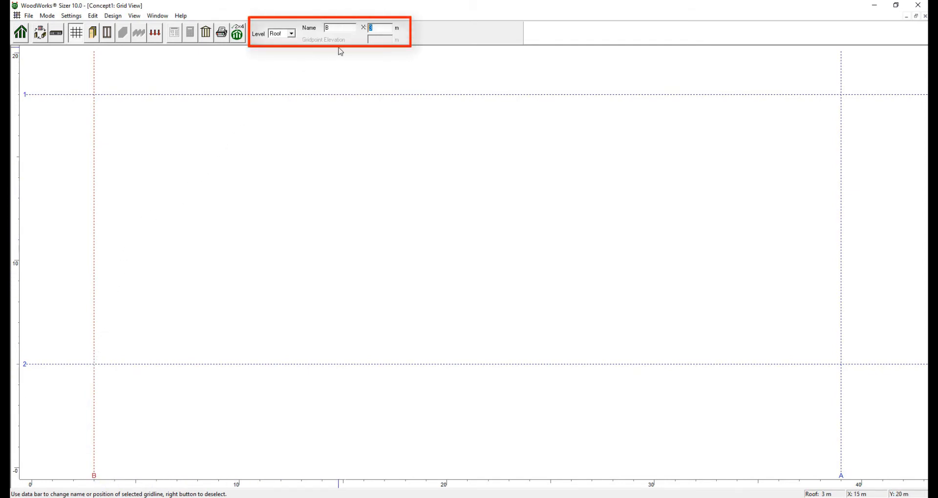
{"action": "type", "text": "3.5"}
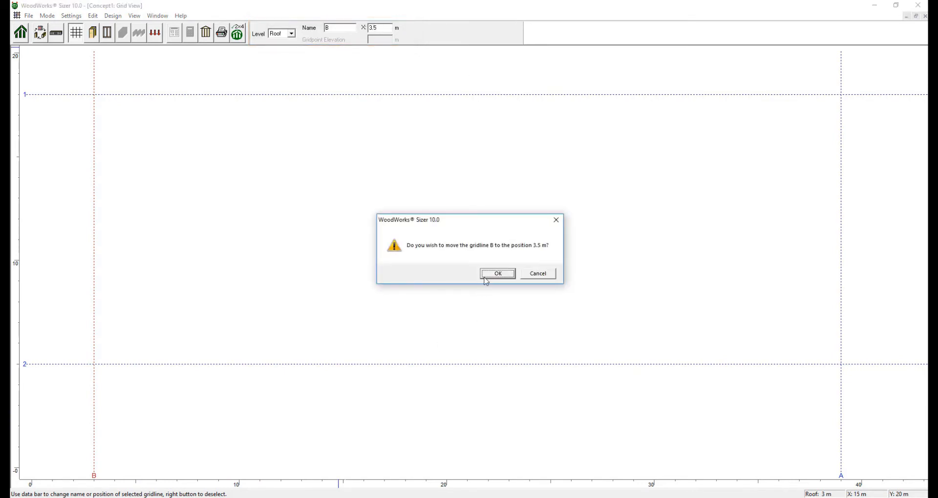
{"action": "left_click", "coordinate": [497, 273]}
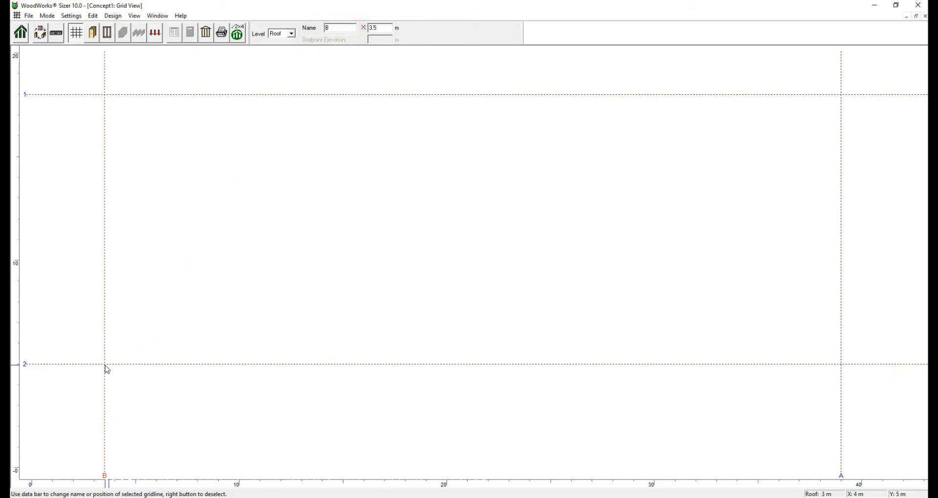
{"action": "mouse_move", "coordinate": [168, 344]}
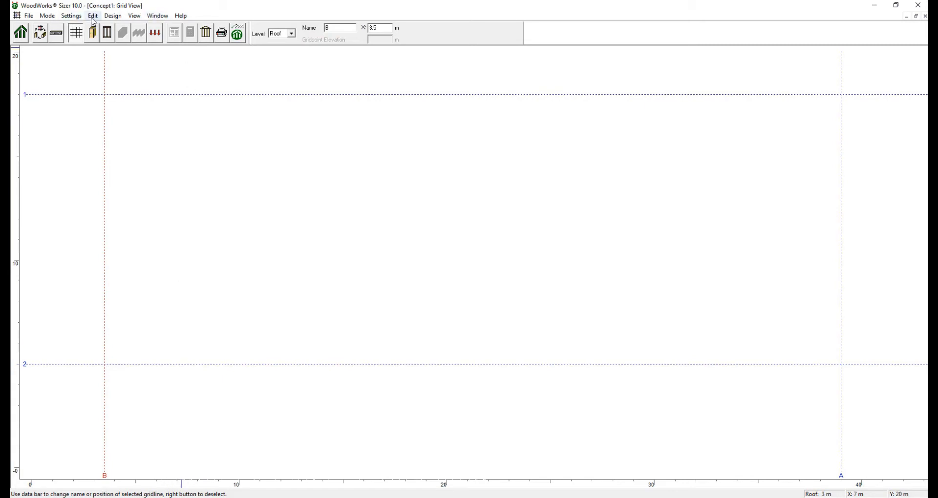
- Generate a full regular grid of gridlines via Edit > Generate Grid
{"action": "left_click", "coordinate": [91, 15]}
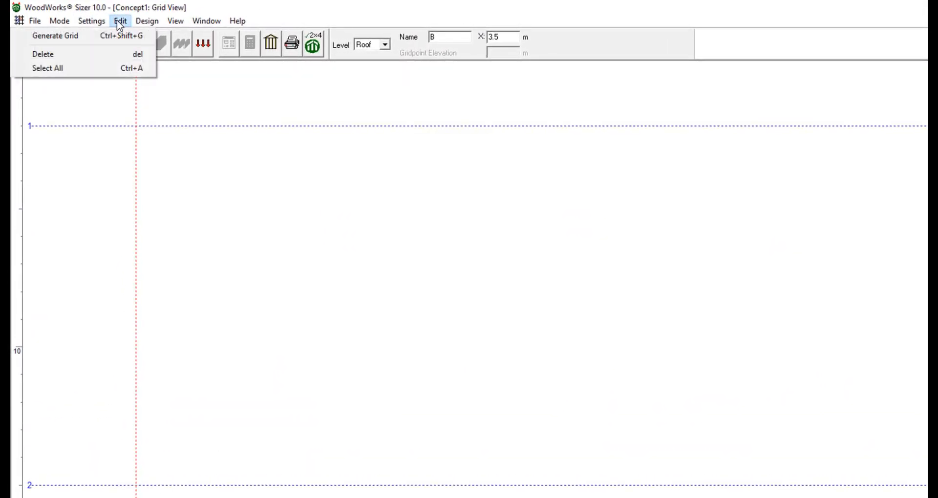
{"action": "mouse_move", "coordinate": [55, 36]}
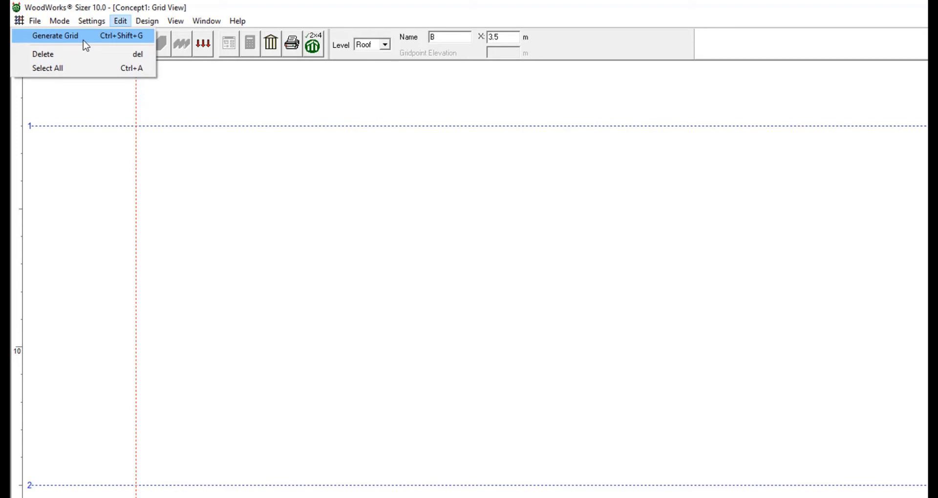
{"action": "left_click", "coordinate": [54, 36]}
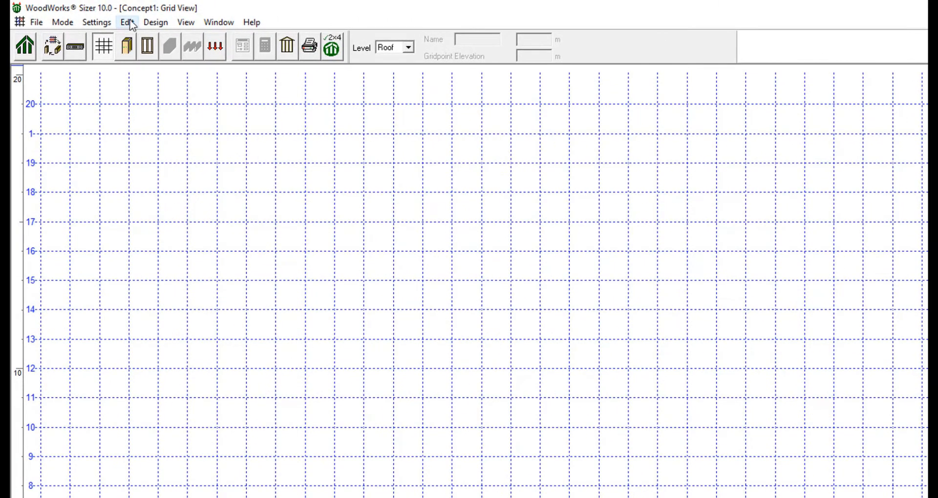
- In Design > Level, add a new level copied from the selected one
{"action": "left_click", "coordinate": [155, 23]}
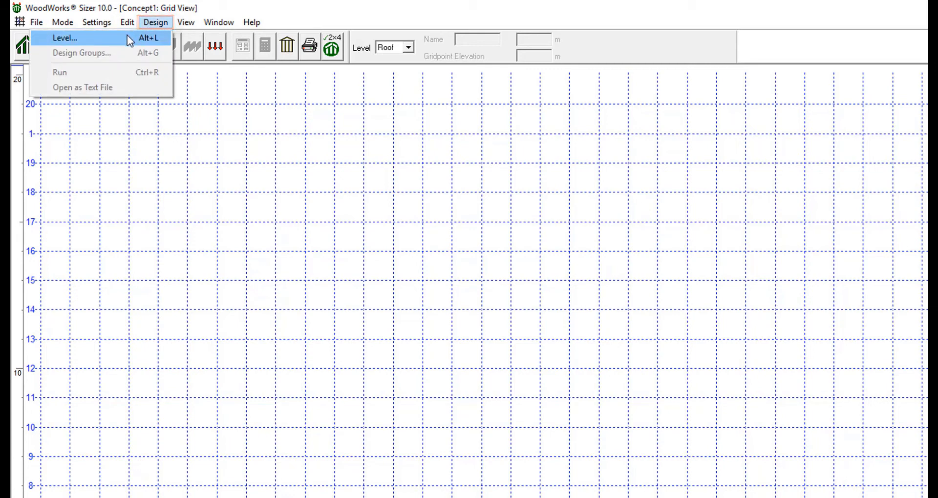
{"action": "left_click", "coordinate": [65, 38]}
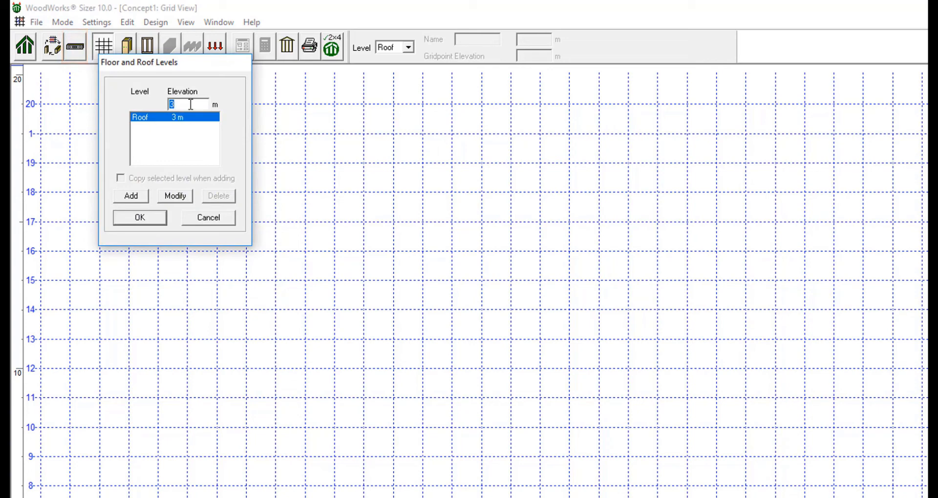
{"action": "mouse_move", "coordinate": [166, 113]}
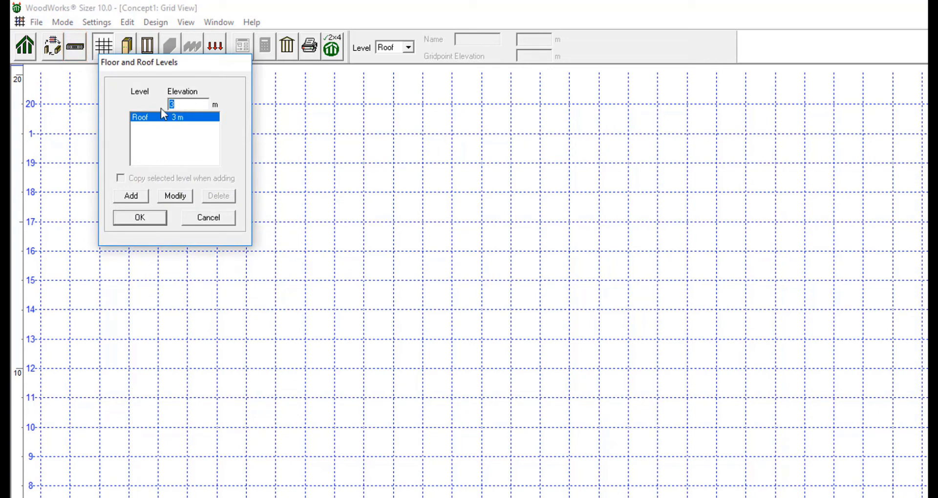
{"action": "left_click", "coordinate": [121, 178]}
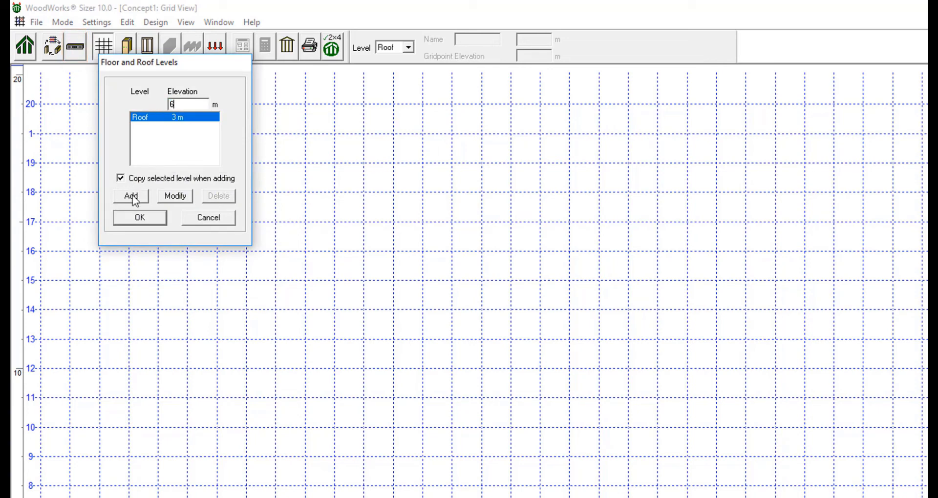
{"action": "mouse_move", "coordinate": [148, 203]}
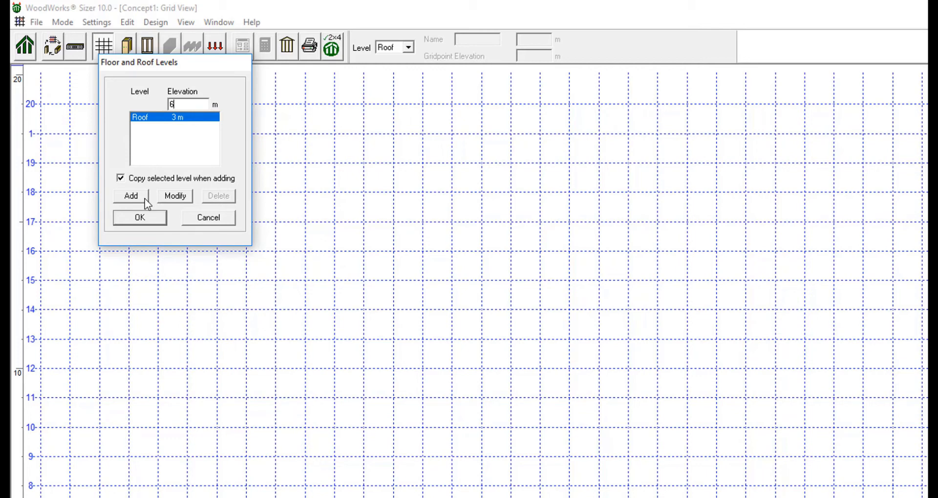
{"action": "left_click", "coordinate": [130, 196]}
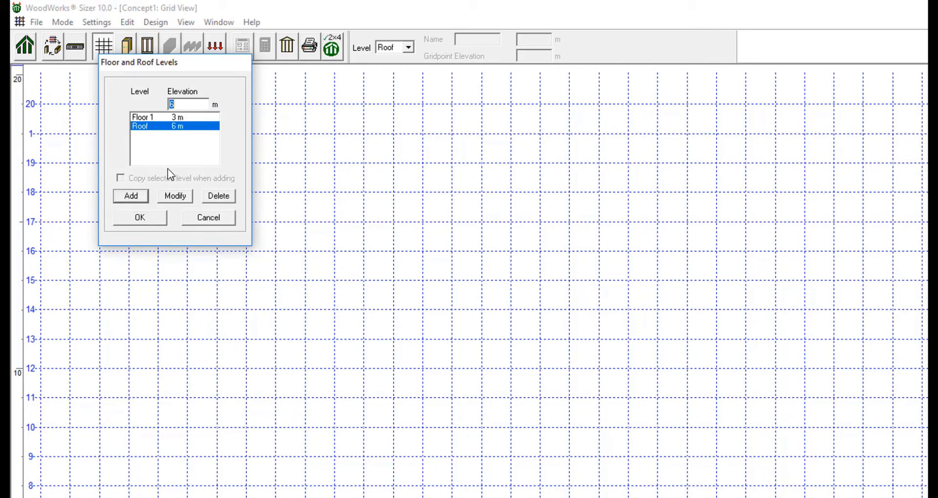
- Review Floor 1 at 3 m and Roof at 6 m and confirm the level setup
{"action": "left_click", "coordinate": [174, 118]}
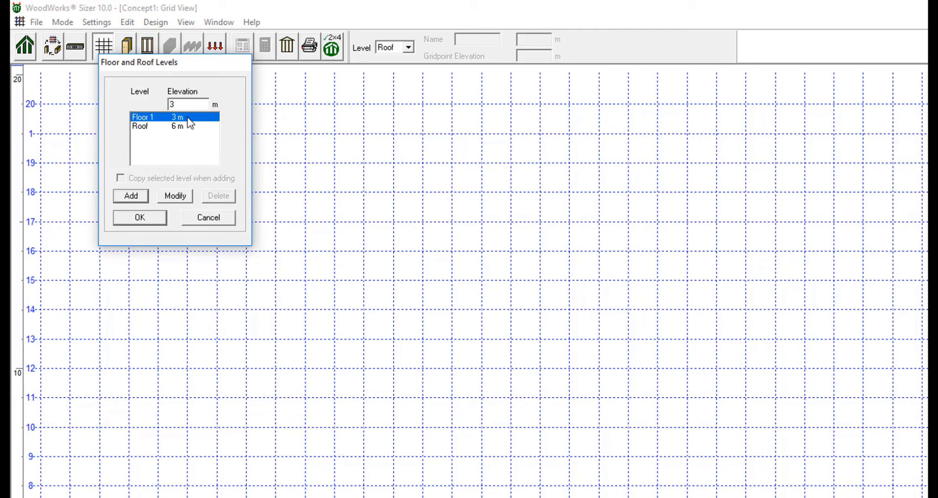
{"action": "left_click", "coordinate": [174, 126]}
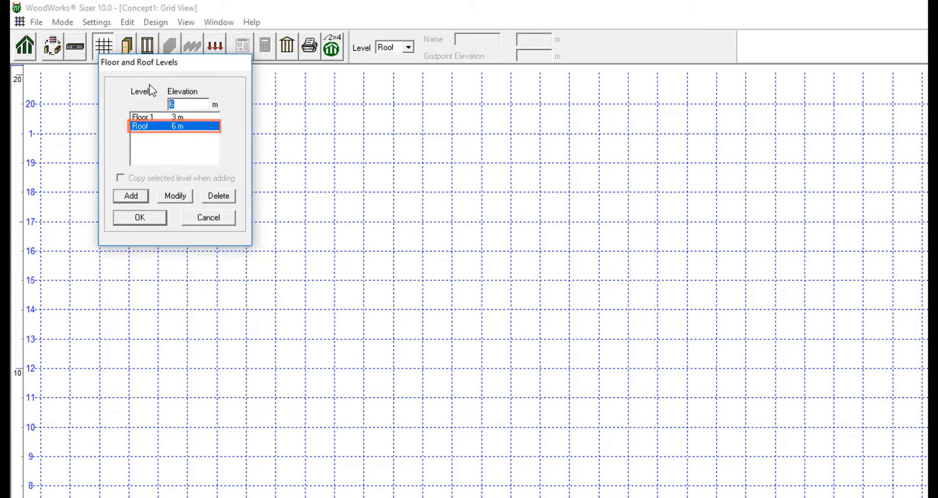
{"action": "left_click", "coordinate": [120, 178]}
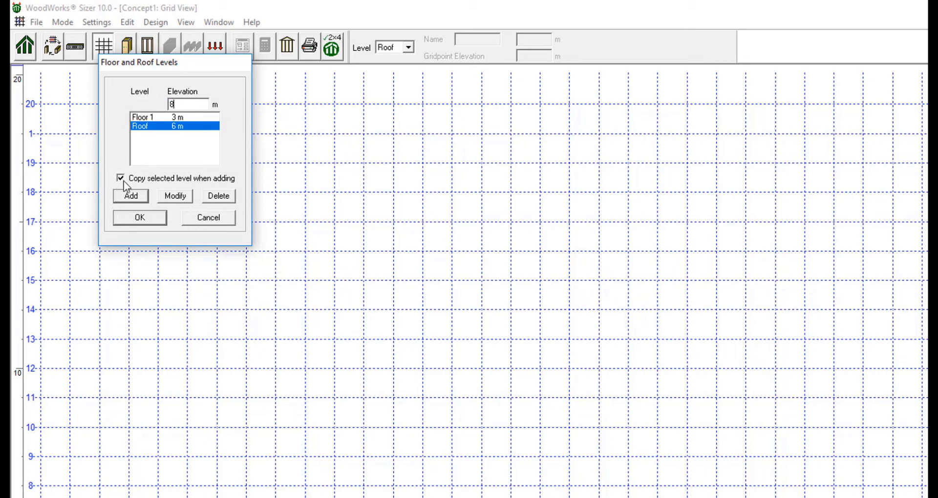
{"action": "mouse_move", "coordinate": [132, 183]}
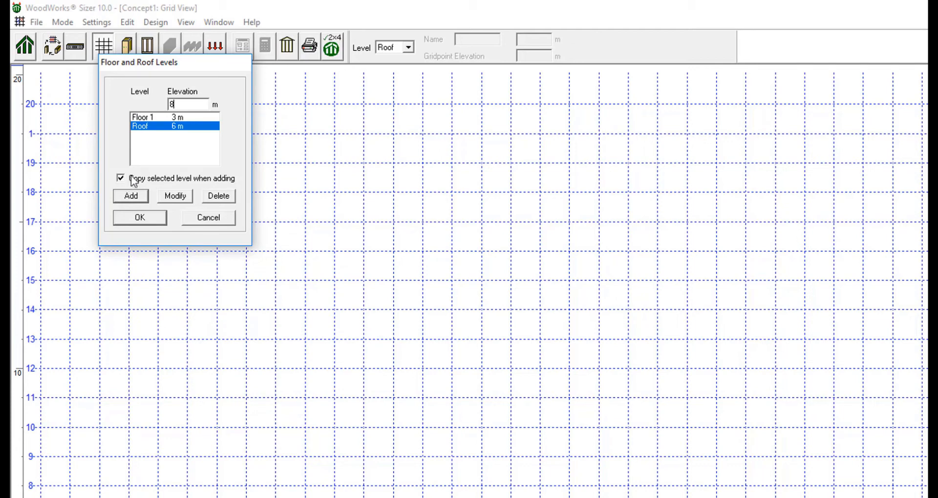
{"action": "mouse_move", "coordinate": [117, 163]}
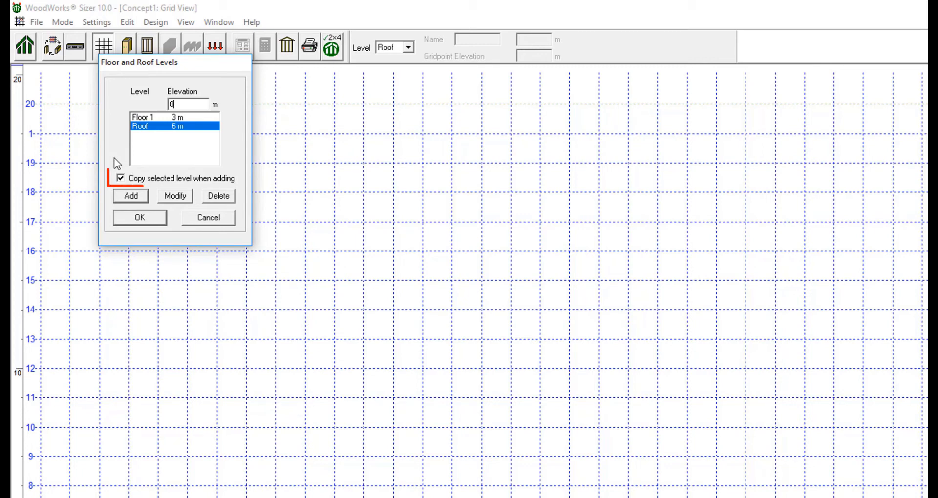
{"action": "left_click", "coordinate": [120, 178]}
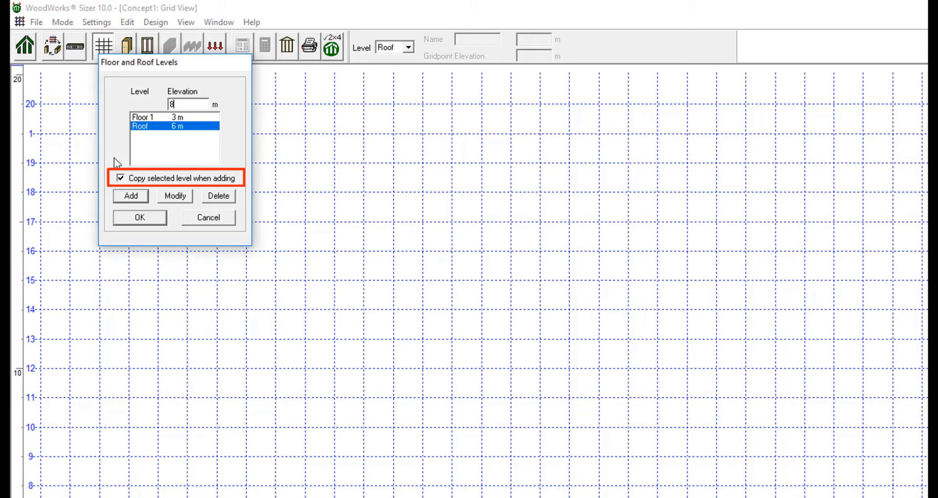
{"action": "mouse_move", "coordinate": [207, 224]}
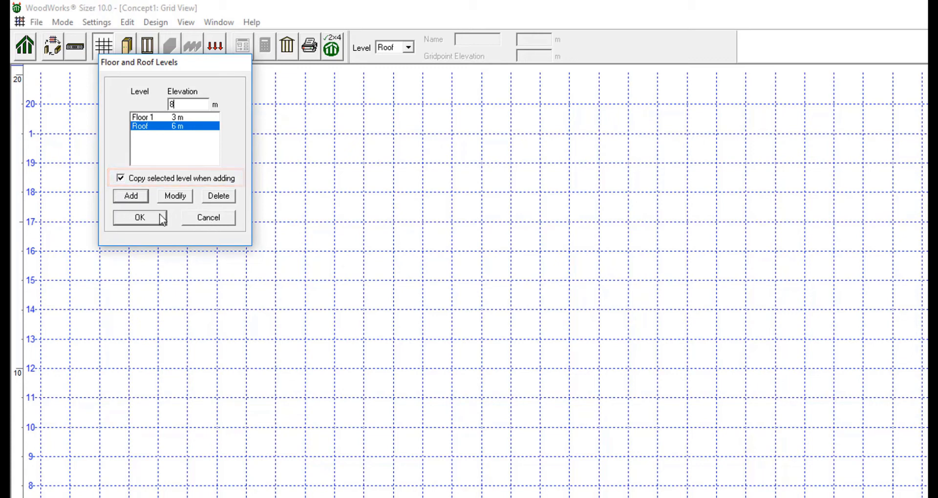
{"action": "left_click", "coordinate": [140, 216]}
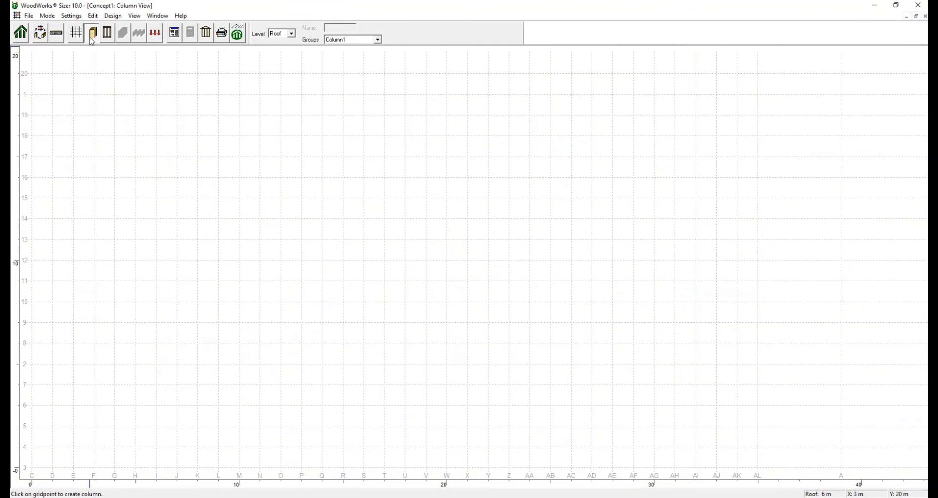
{"action": "mouse_move", "coordinate": [136, 166]}
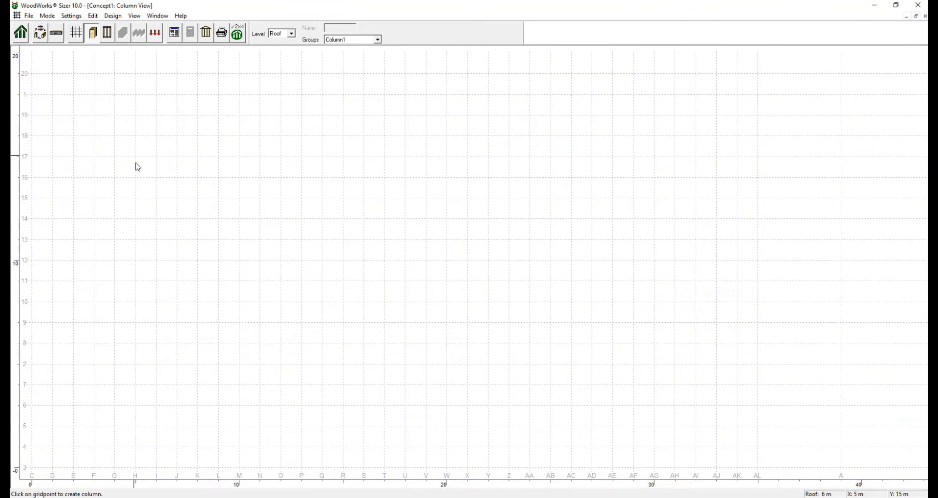
- Place columns c1–c6 at grid points along lines P and V at 10, 15 and 19 m
{"action": "left_click", "coordinate": [377, 39]}
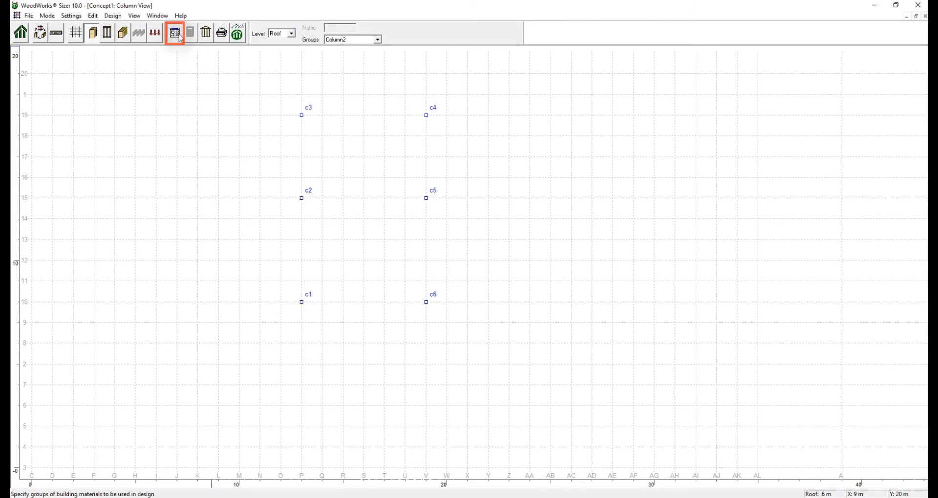
- Add column design group 'Ex.' as Glulam-EX, four sides exposed, 60-minute fire rating
{"action": "left_click", "coordinate": [174, 33]}
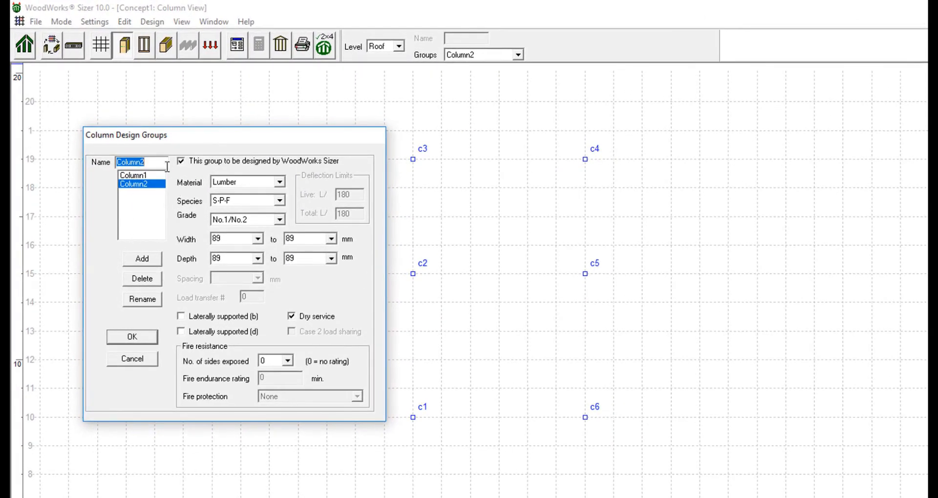
{"action": "type", "text": "E"}
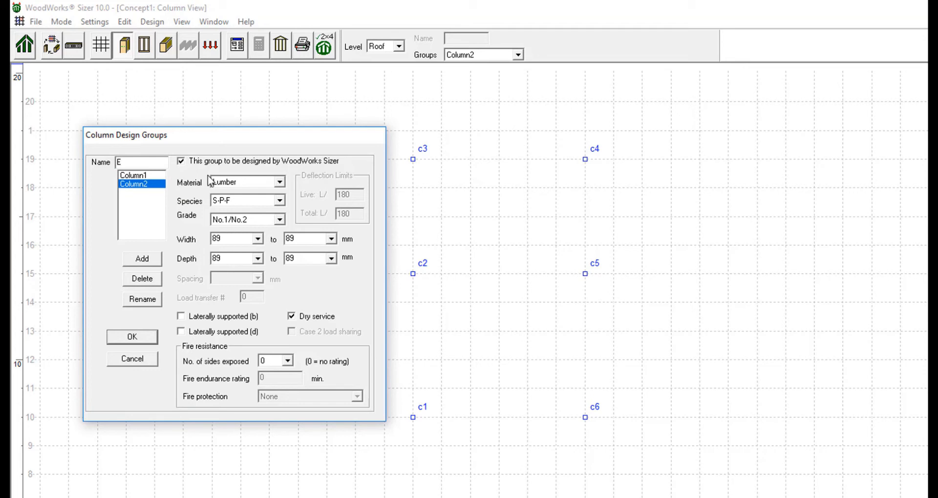
{"action": "type", "text": "x."}
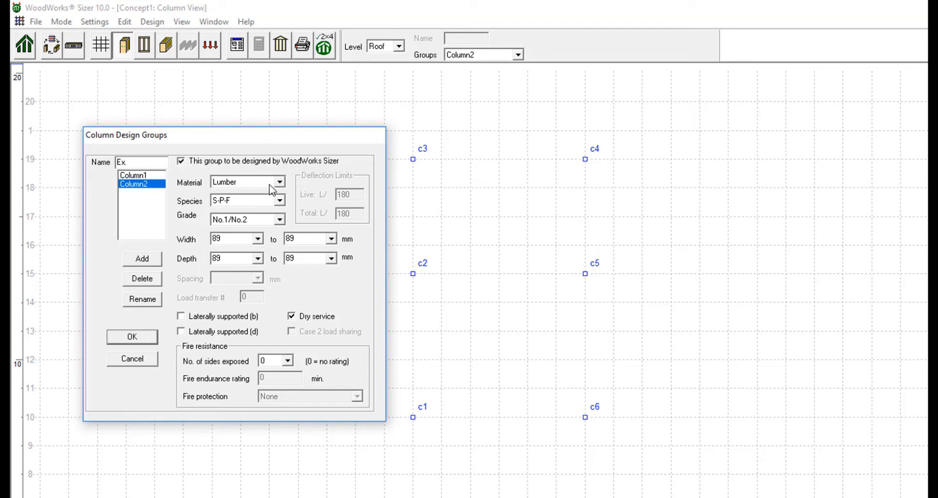
{"action": "left_click", "coordinate": [278, 181]}
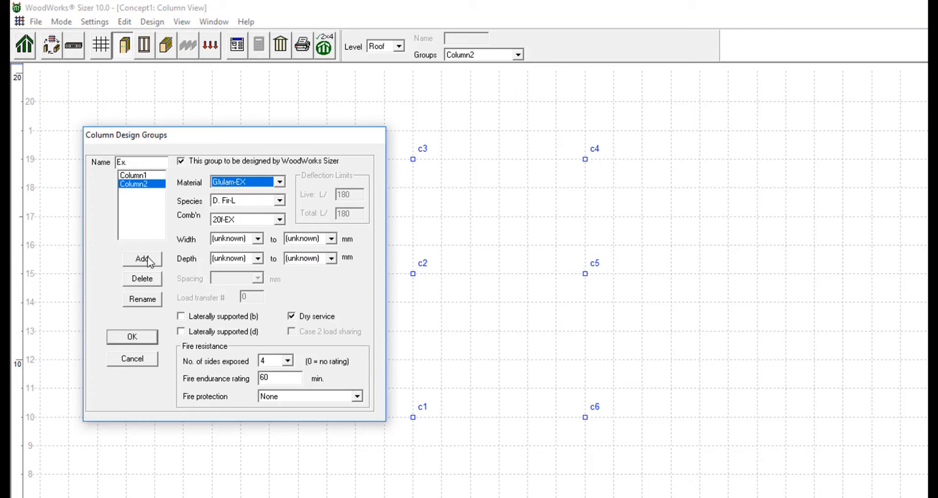
{"action": "left_click", "coordinate": [142, 260]}
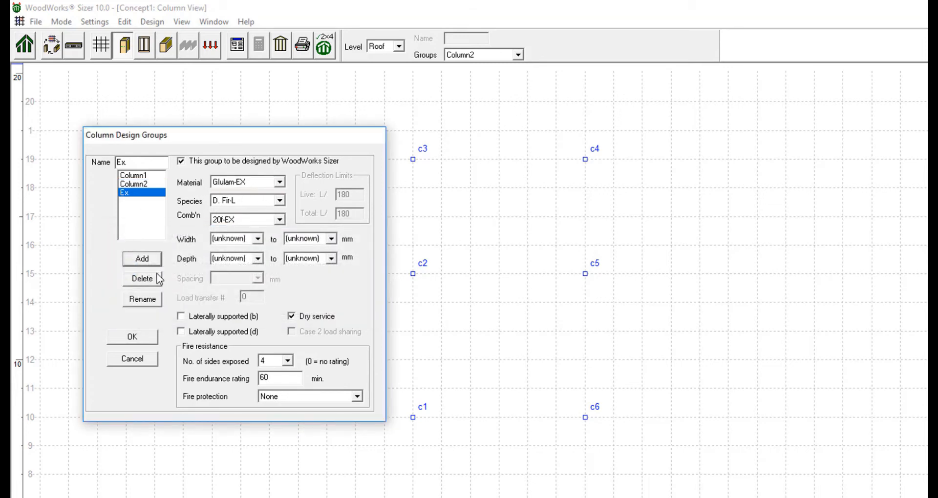
{"action": "left_click", "coordinate": [132, 336]}
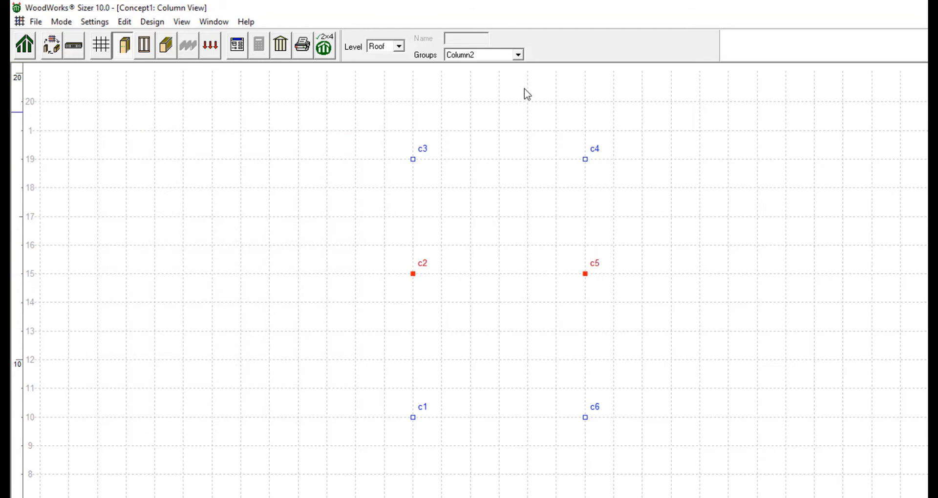
- Assign selected columns c2 and c5 to the Ex. design group
{"action": "left_click", "coordinate": [516, 55]}
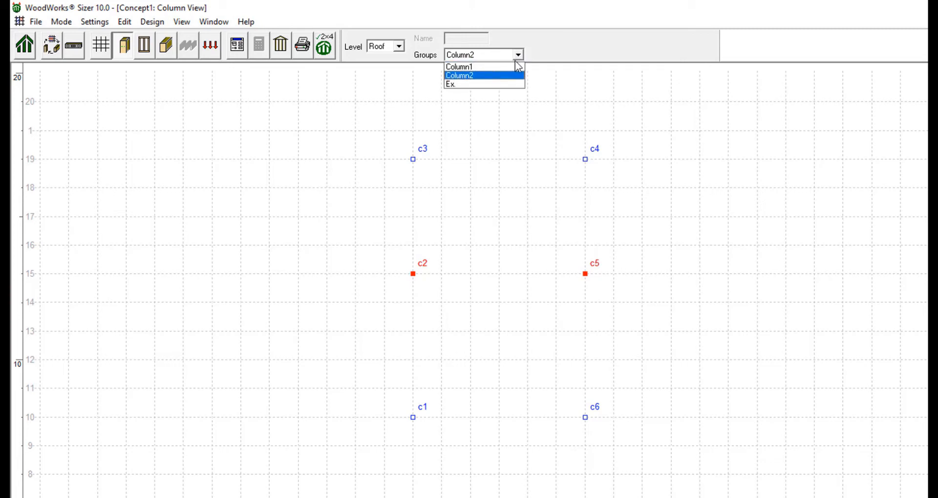
{"action": "left_click", "coordinate": [449, 84]}
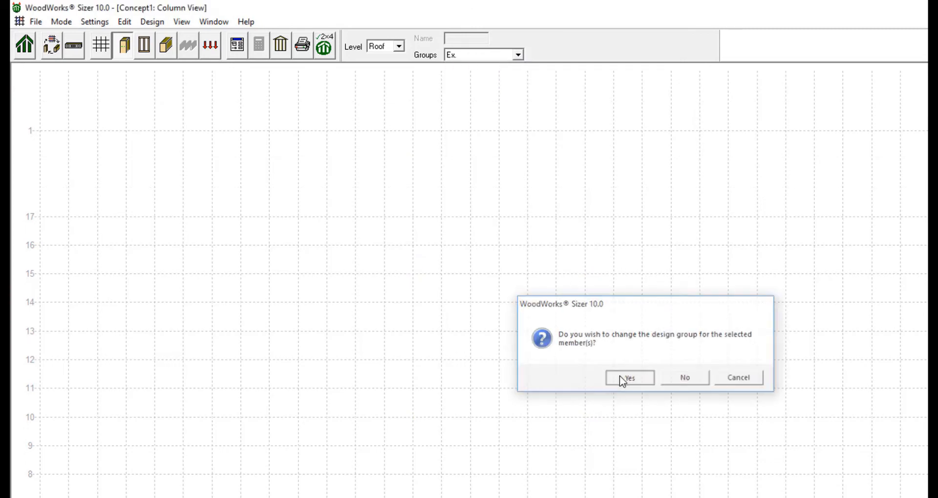
{"action": "left_click", "coordinate": [628, 377]}
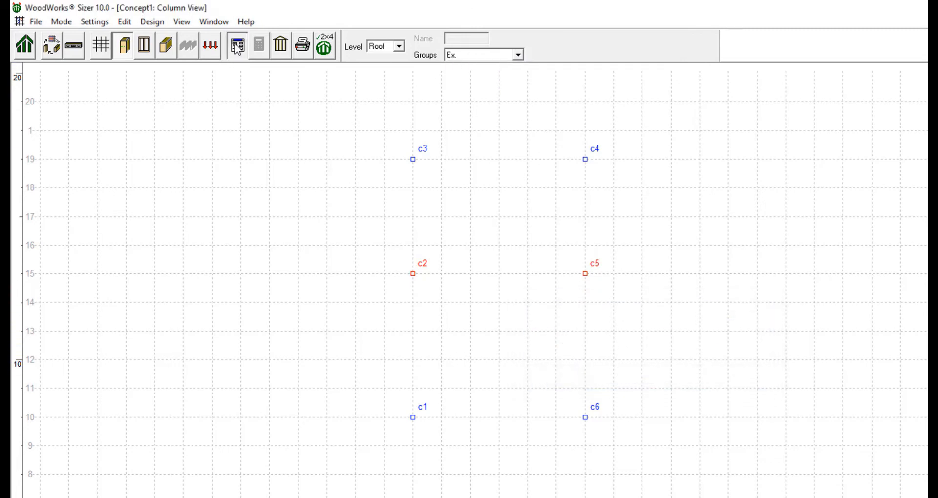
- Recheck the Column Design Groups dialog, close it, and move to wall layout
{"action": "left_click", "coordinate": [236, 46]}
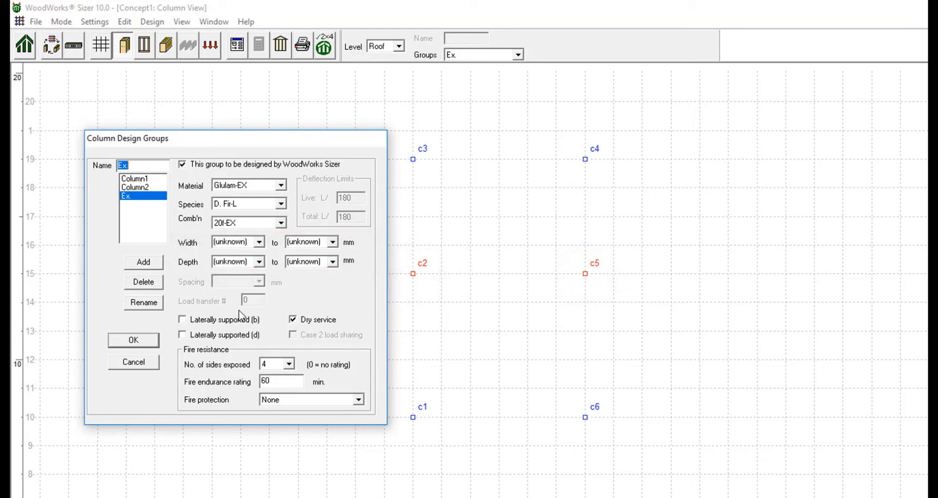
{"action": "left_click", "coordinate": [133, 339]}
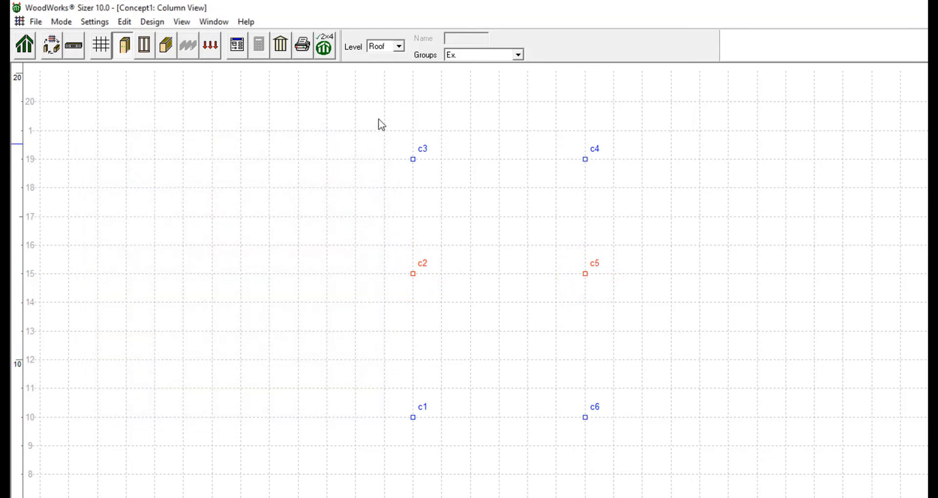
{"action": "left_click", "coordinate": [142, 45]}
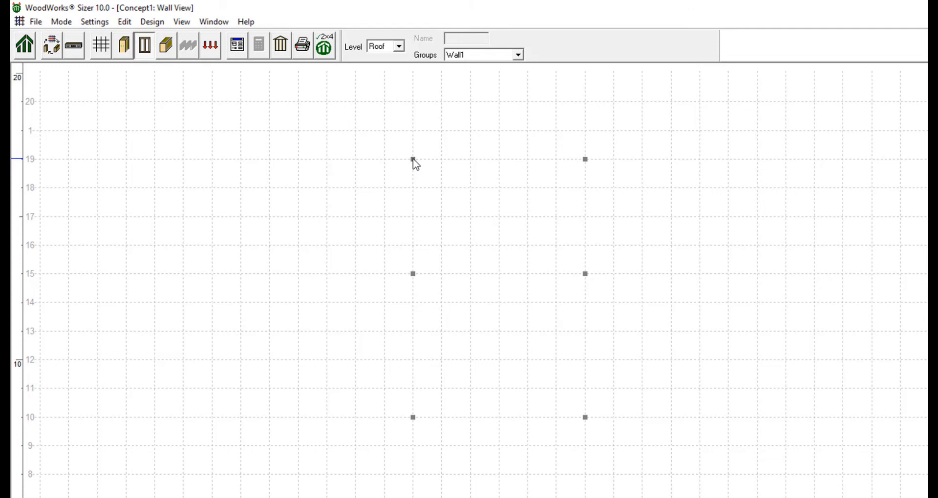
- Draw wall w1 along the left column line from c1 to c3
{"action": "left_click_drag", "start_coordinate": [411, 159], "coordinate": [411, 388]}
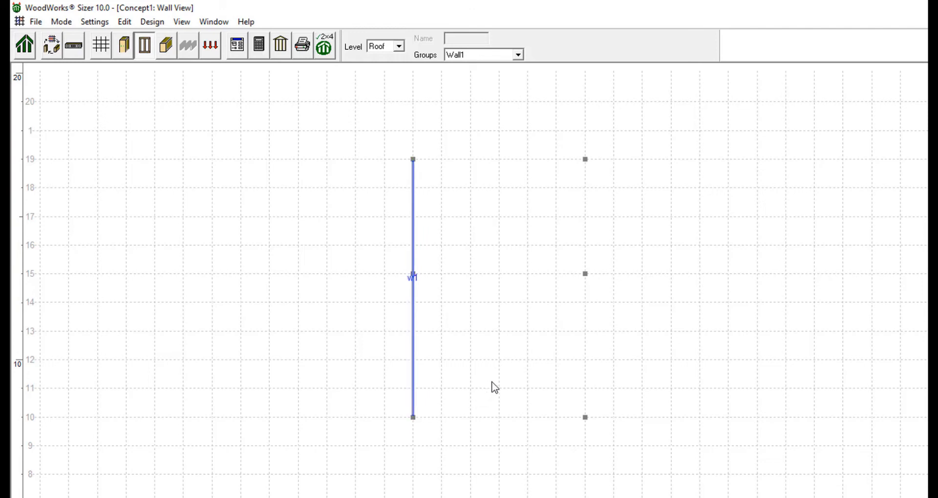
{"action": "mouse_move", "coordinate": [414, 420]}
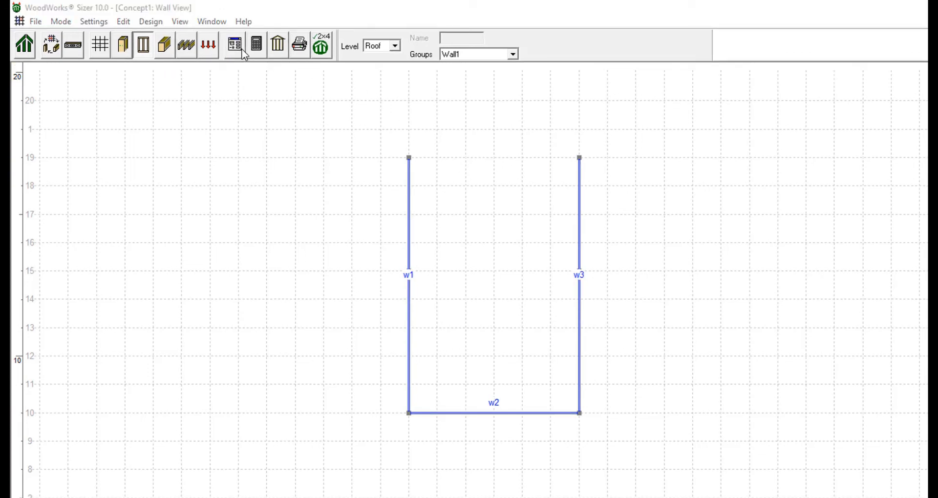
{"action": "left_click", "coordinate": [234, 45]}
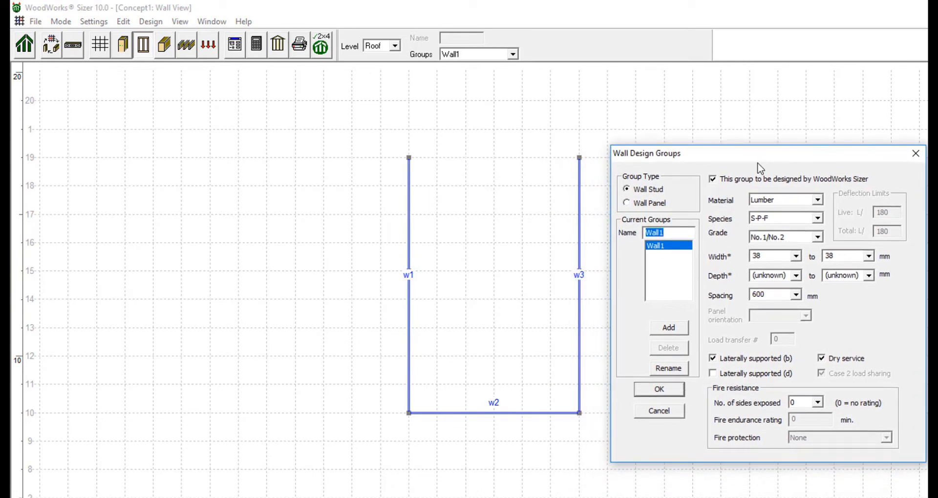
{"action": "mouse_move", "coordinate": [637, 188]}
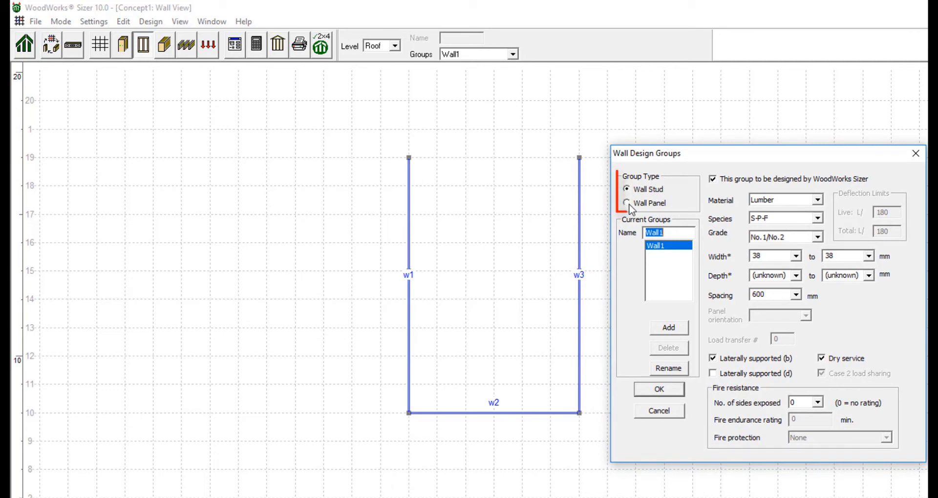
{"action": "left_click", "coordinate": [627, 204]}
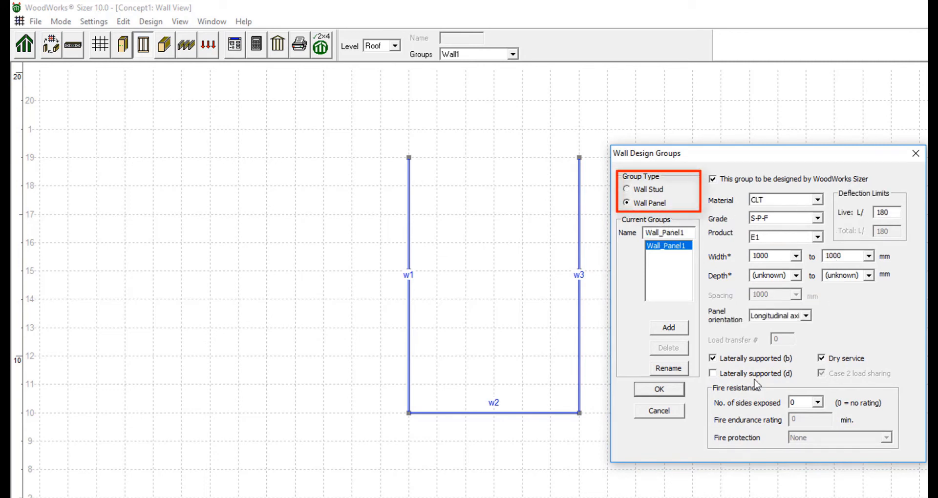
{"action": "left_click", "coordinate": [657, 389]}
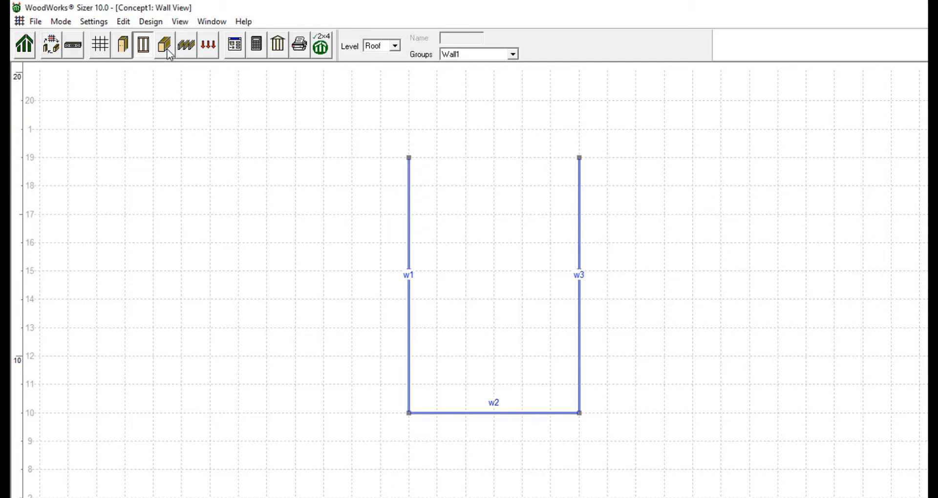
- In Beam View, draw beam b1 along y=19 and beam b2 along y=15 between the walls
{"action": "left_click", "coordinate": [164, 45]}
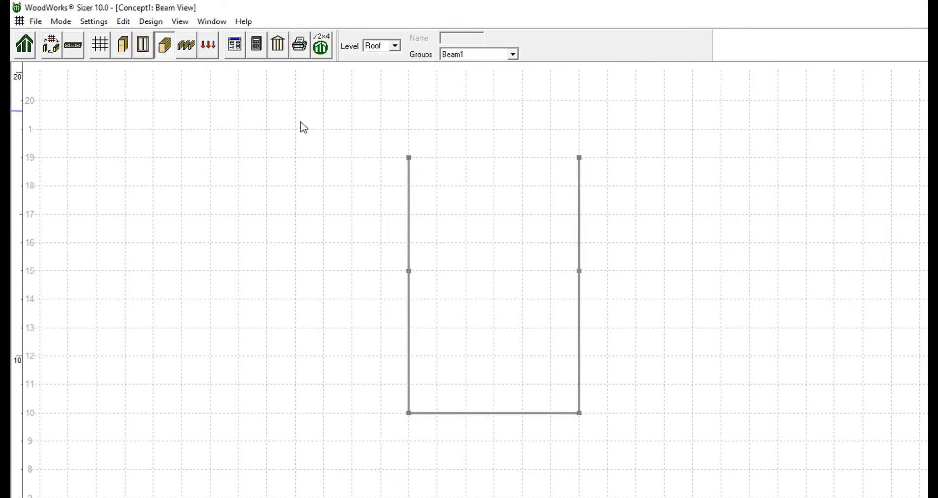
{"action": "left_click_drag", "start_coordinate": [408, 158], "coordinate": [510, 166]}
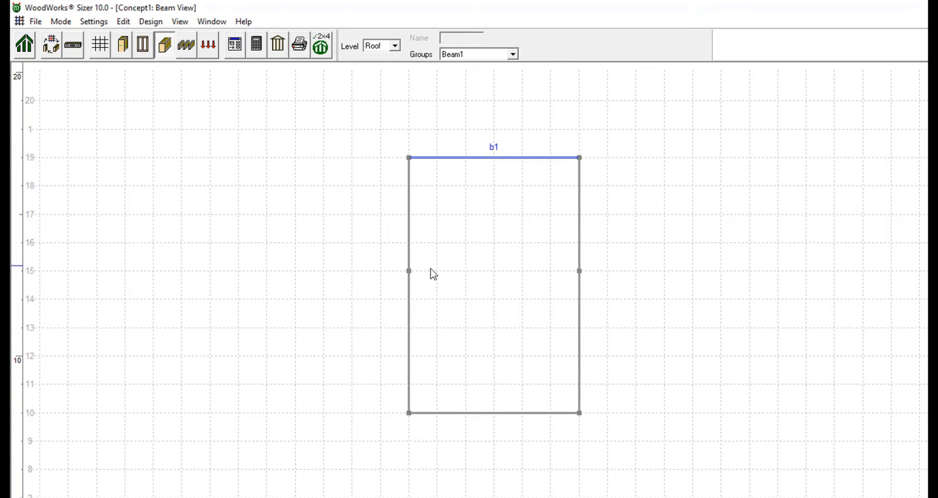
{"action": "mouse_move", "coordinate": [610, 281]}
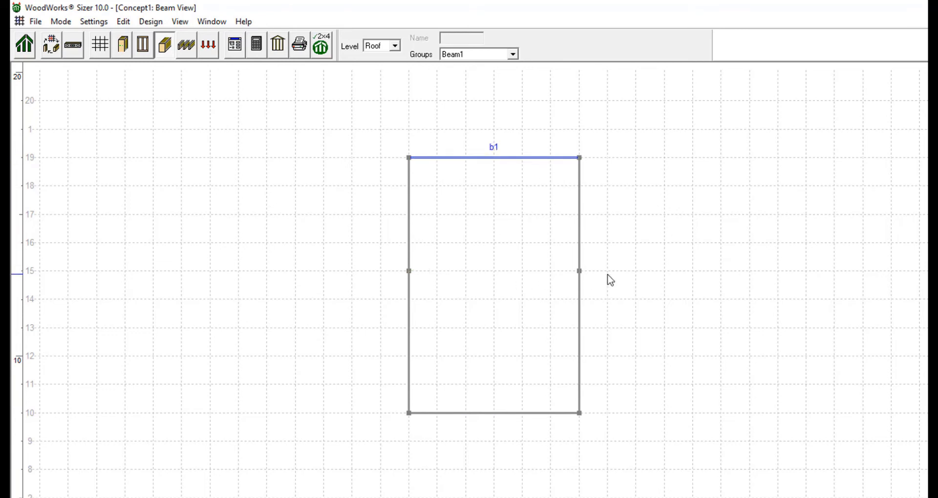
{"action": "left_click_drag", "start_coordinate": [409, 270], "coordinate": [604, 270]}
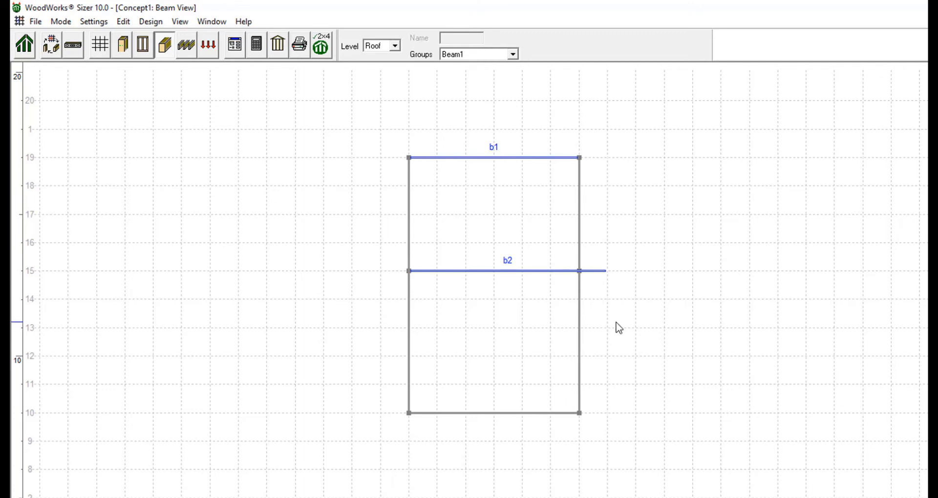
{"action": "mouse_move", "coordinate": [540, 309]}
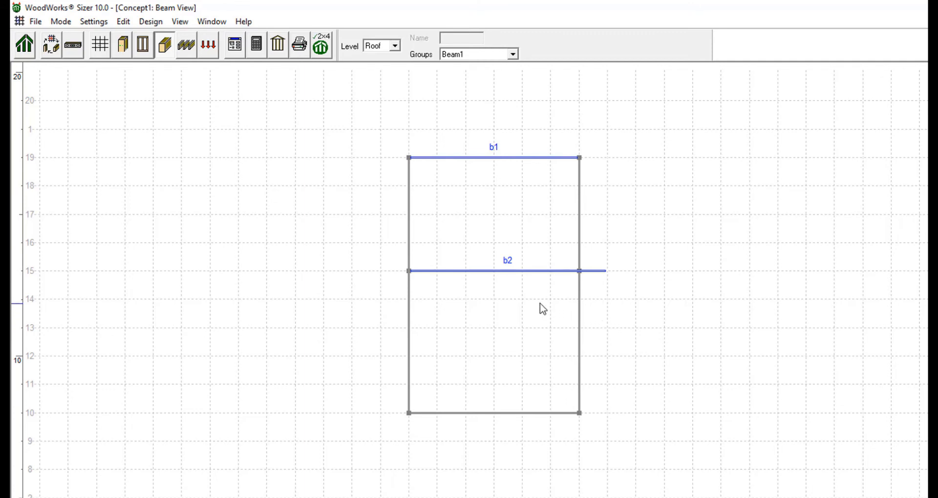
{"action": "mouse_move", "coordinate": [527, 297]}
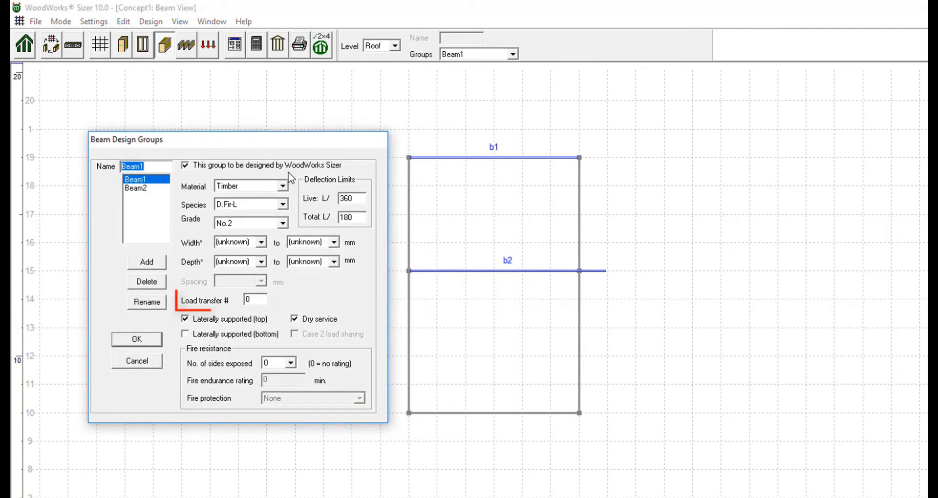
- Add beam design group Ex. with load transfer number 1 and accept the settings
{"action": "left_click", "coordinate": [255, 299]}
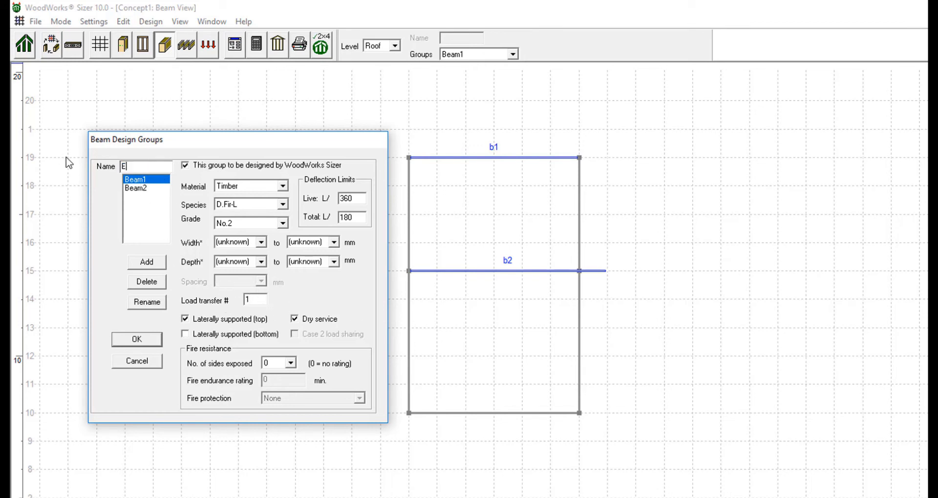
{"action": "left_click", "coordinate": [145, 262]}
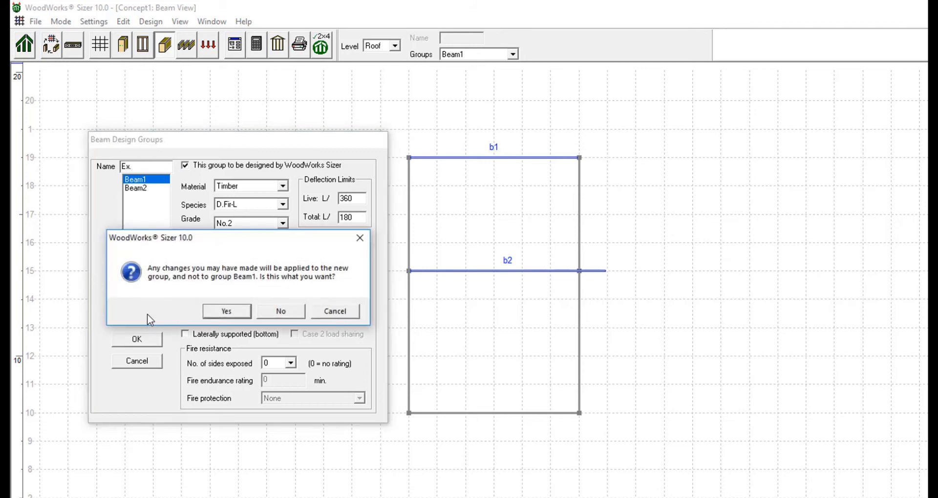
{"action": "left_click", "coordinate": [226, 311]}
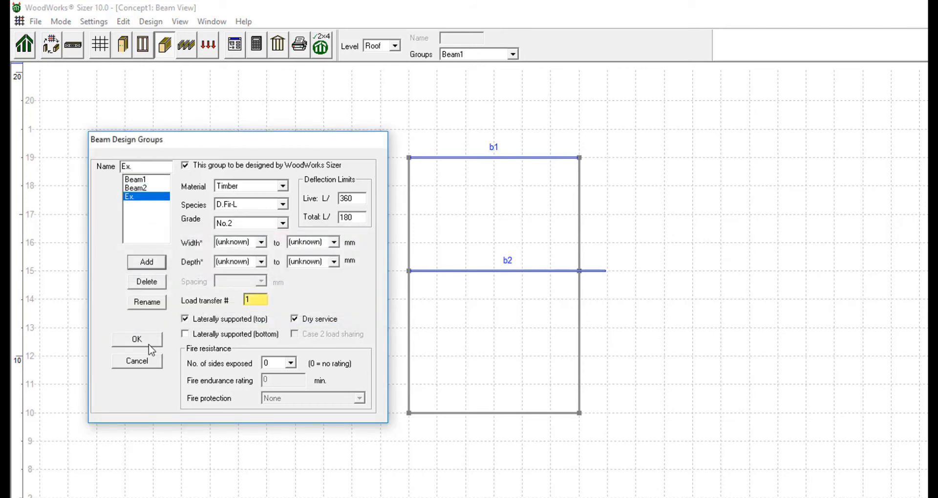
{"action": "left_click", "coordinate": [137, 339]}
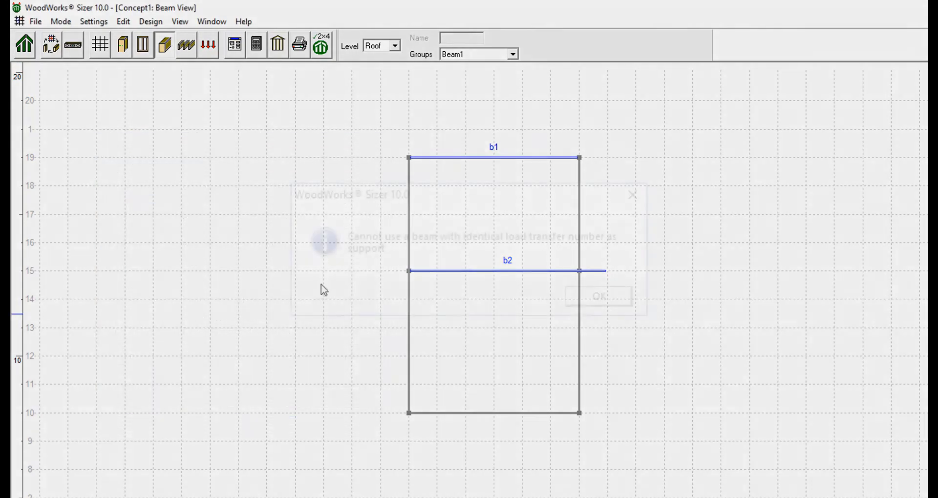
- Select group Ex. for new beams, accept the load transfer warning, and draw beam b3 from b1 to b2
{"action": "left_click", "coordinate": [511, 53]}
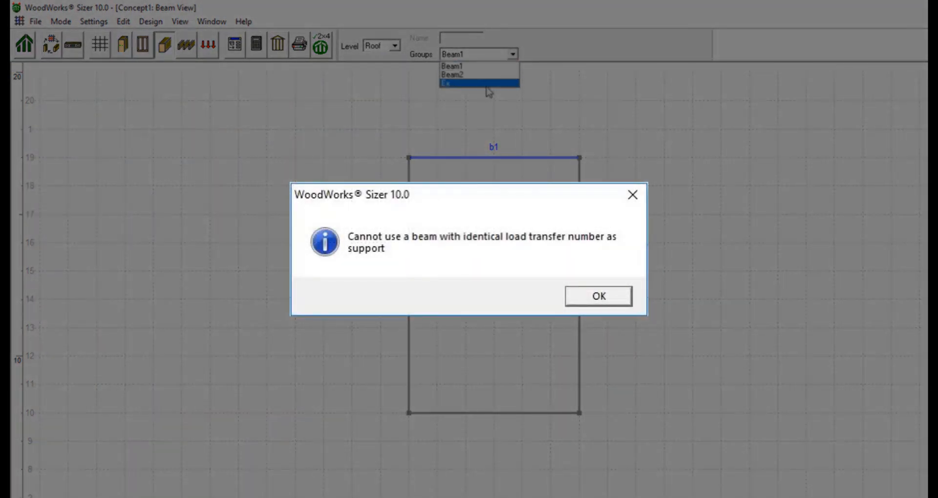
{"action": "left_click", "coordinate": [487, 84]}
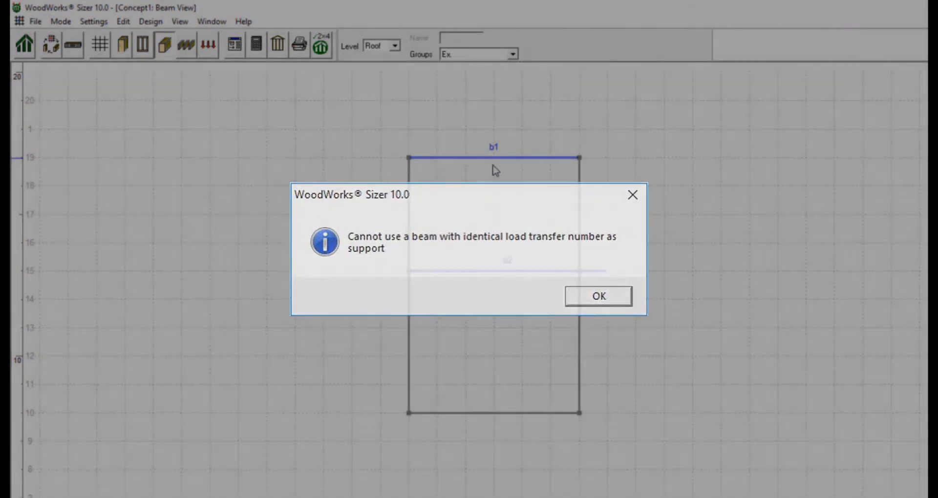
{"action": "left_click", "coordinate": [597, 296]}
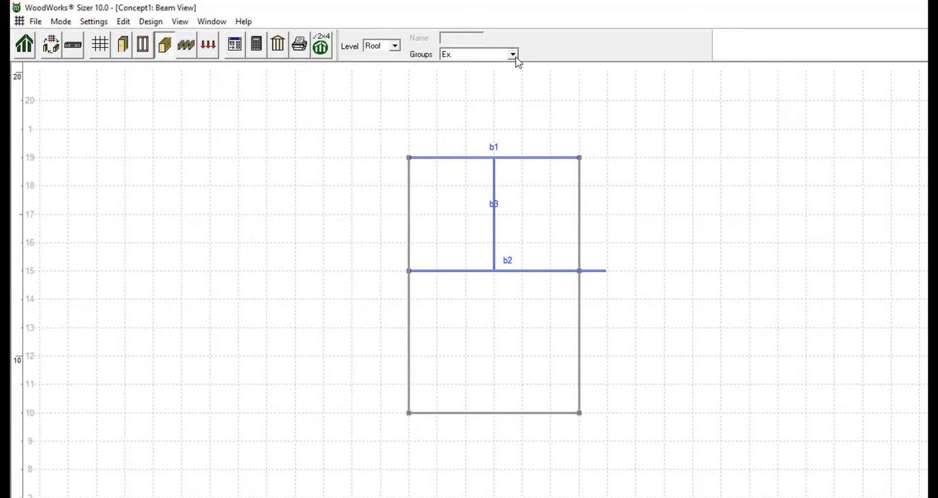
{"action": "left_click", "coordinate": [511, 54]}
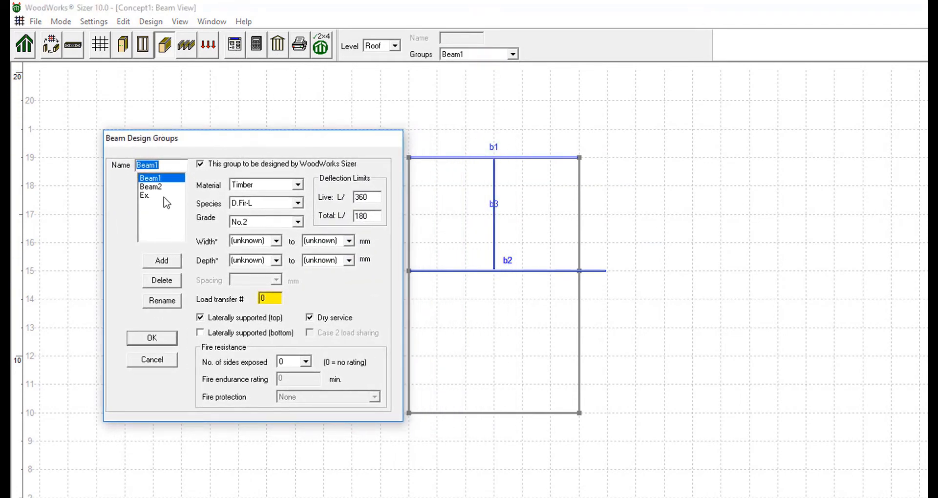
{"action": "left_click", "coordinate": [144, 195]}
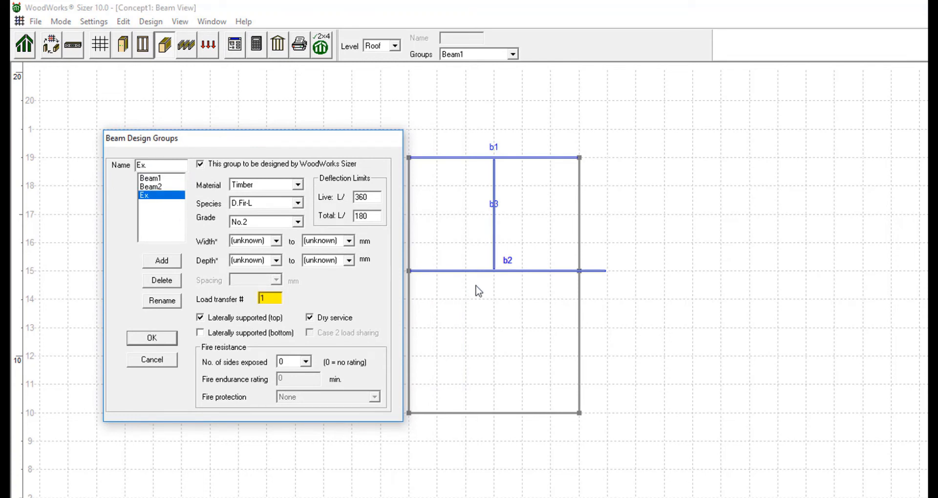
{"action": "mouse_move", "coordinate": [269, 316]}
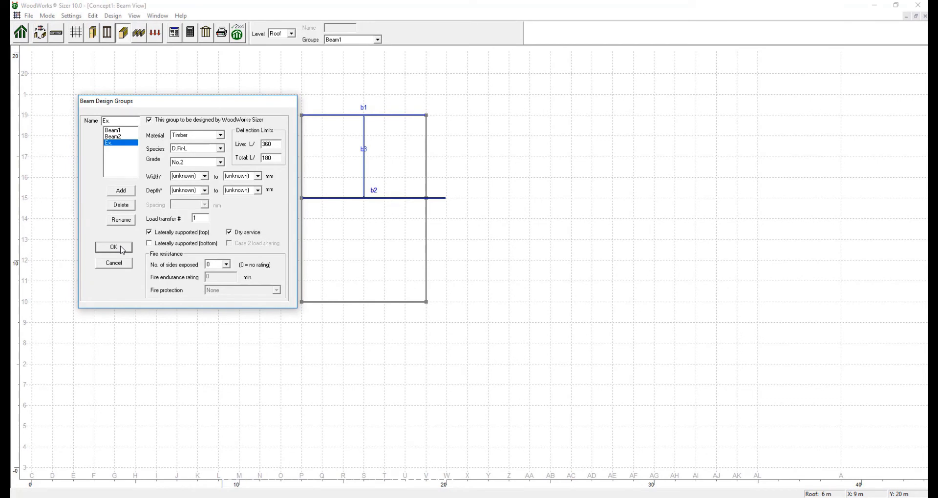
{"action": "left_click", "coordinate": [113, 247]}
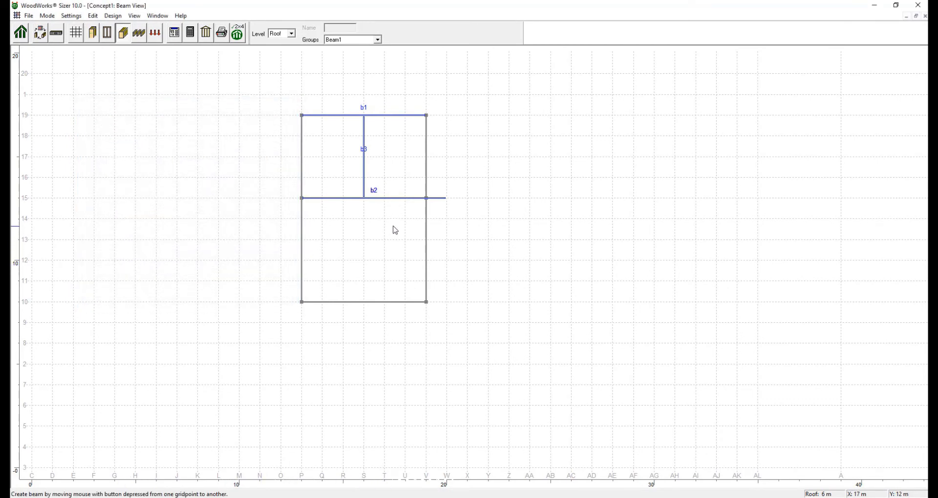
{"action": "mouse_move", "coordinate": [450, 214]}
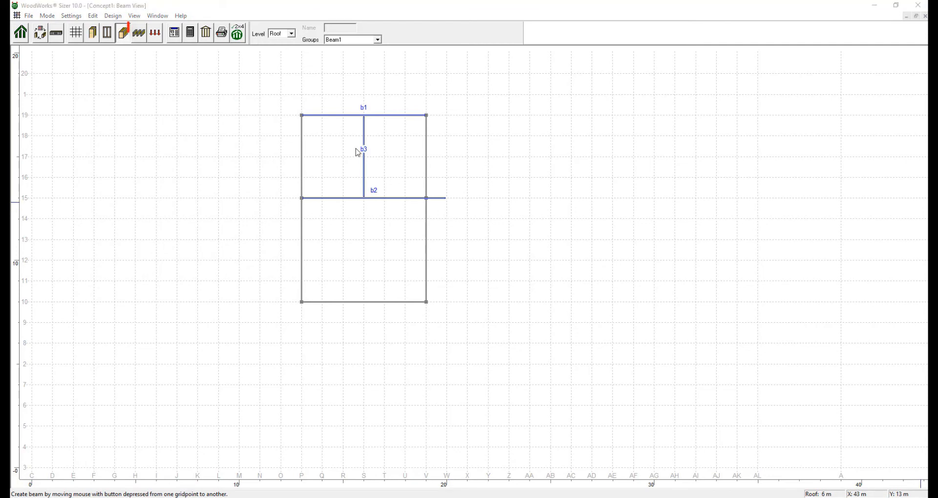
- In Joist View, draw joist areas j1 and j2 and set j2's span direction to P.19 - V.1
{"action": "left_click", "coordinate": [123, 32]}
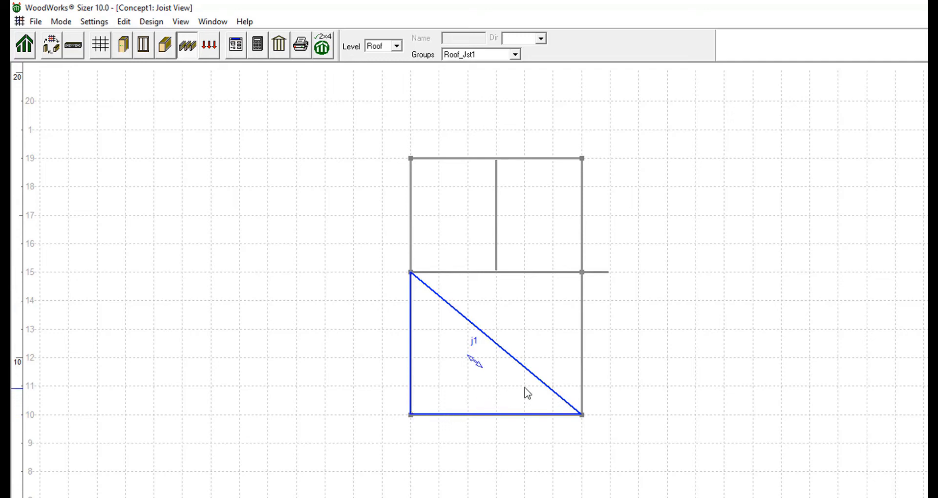
{"action": "mouse_move", "coordinate": [549, 320]}
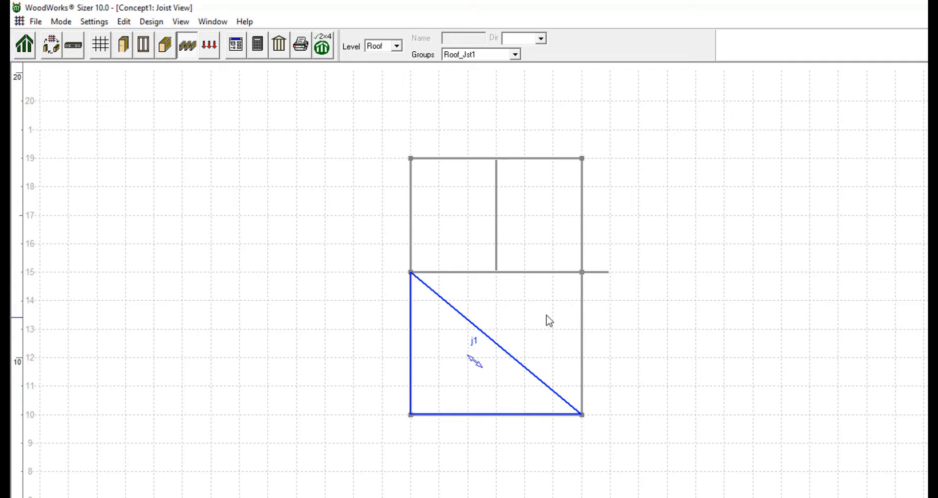
{"action": "mouse_move", "coordinate": [465, 186]}
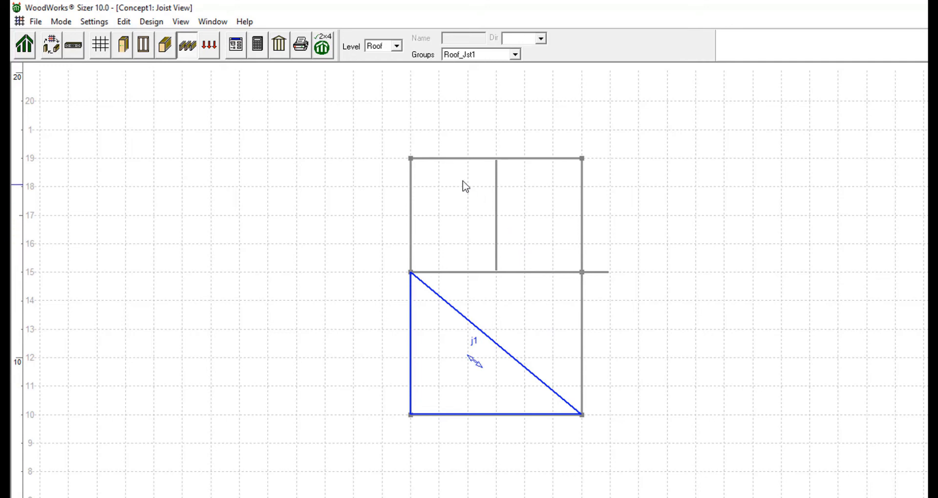
{"action": "mouse_move", "coordinate": [414, 166]}
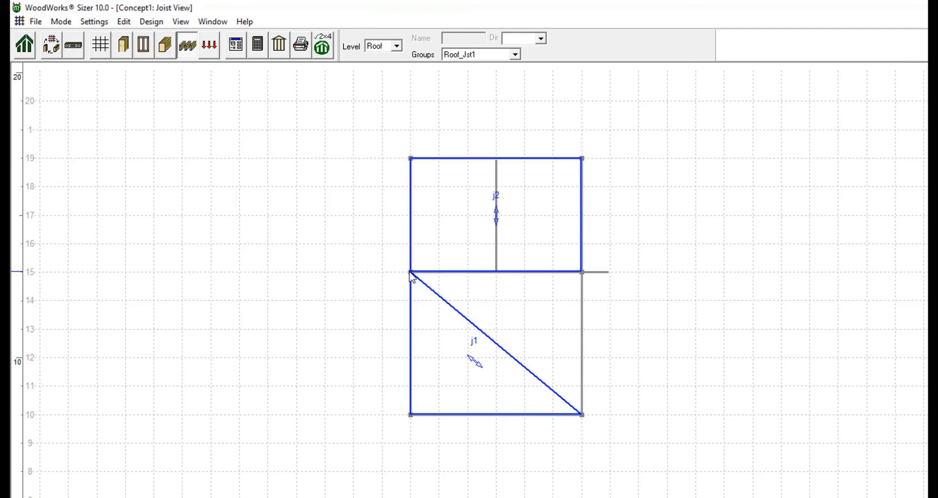
{"action": "mouse_move", "coordinate": [541, 206]}
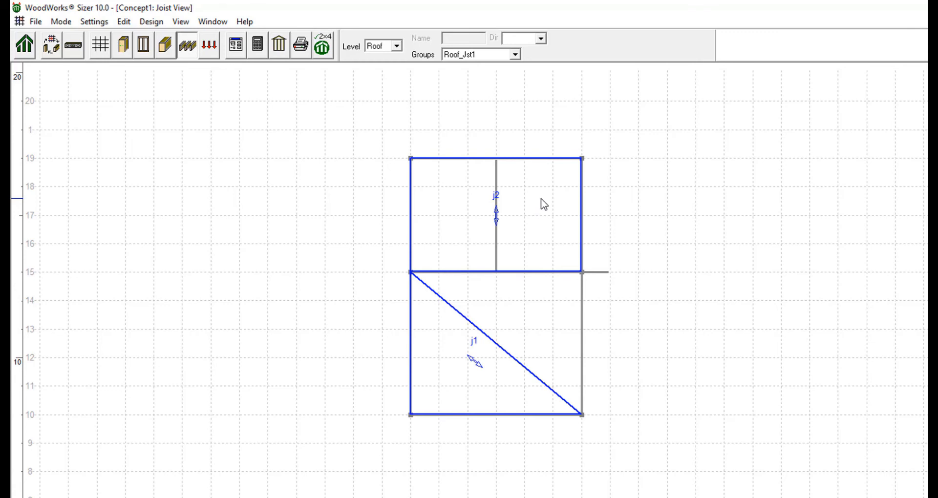
{"action": "left_click", "coordinate": [495, 215]}
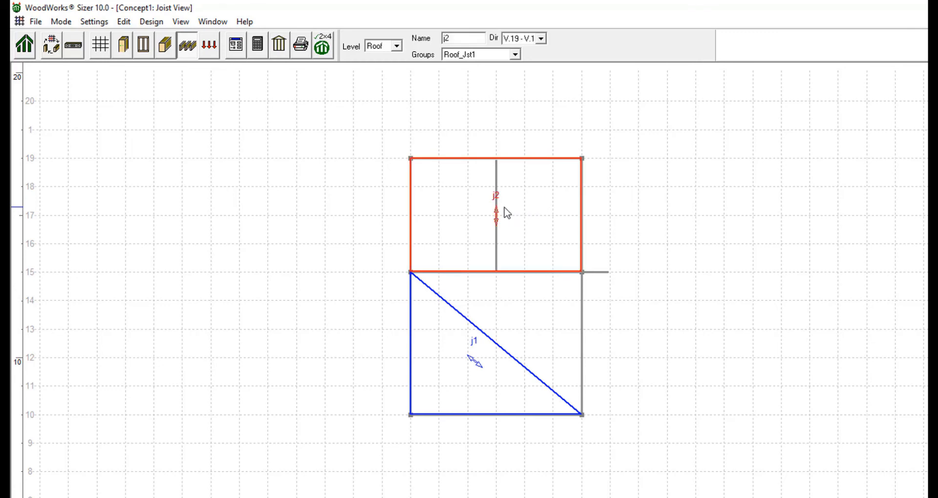
{"action": "left_click", "coordinate": [540, 38]}
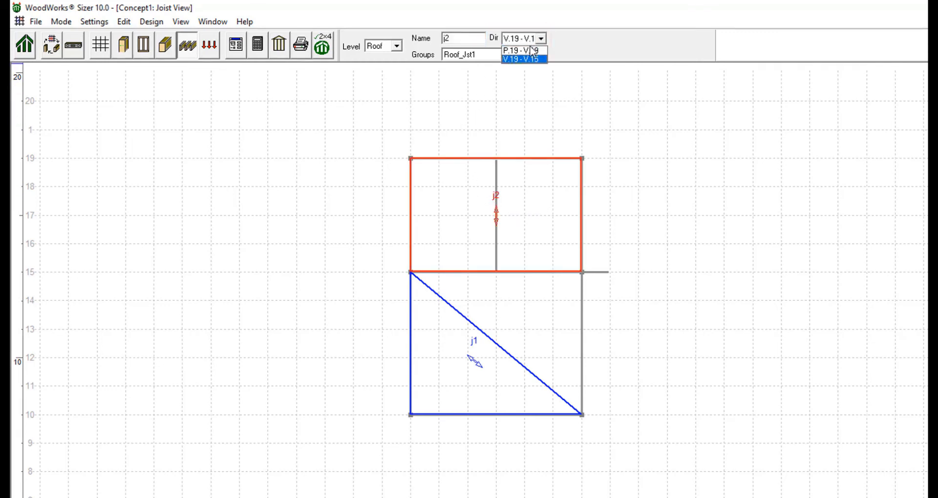
{"action": "left_click", "coordinate": [522, 50]}
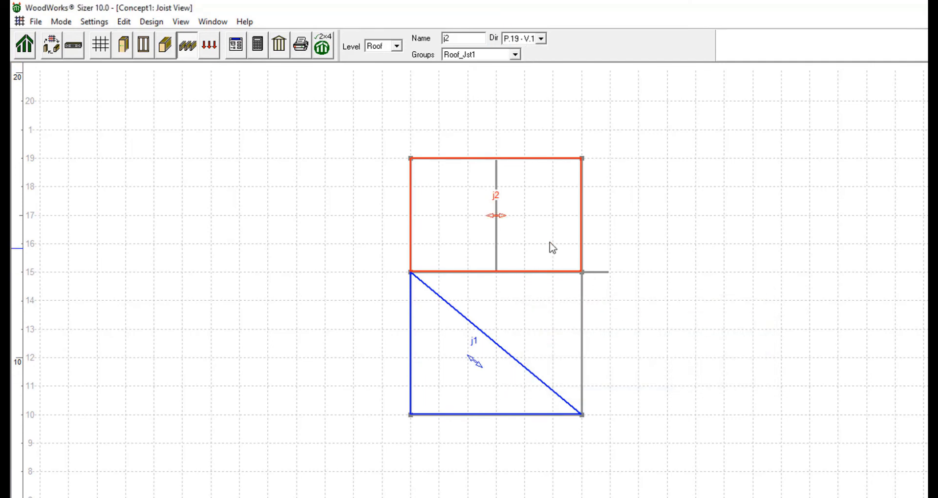
{"action": "mouse_move", "coordinate": [269, 119]}
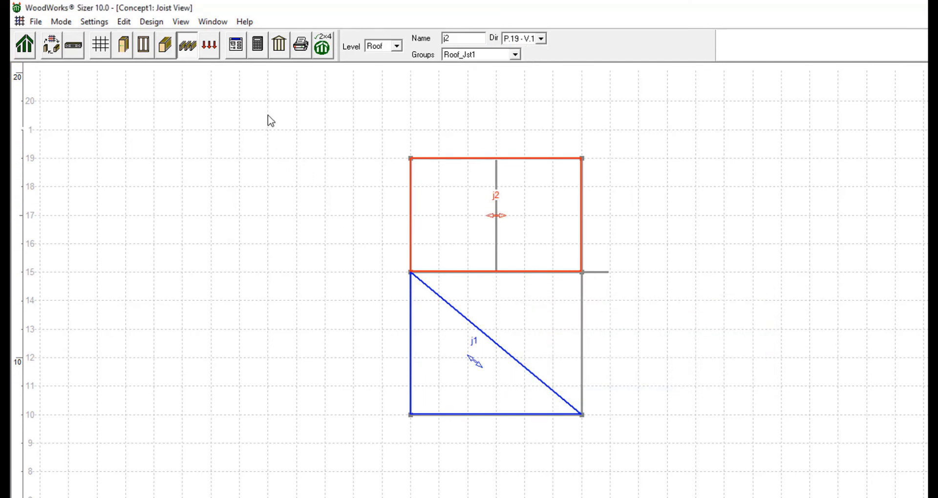
- Review the Roof_Jst1 joist design group, including its live deflection limit
{"action": "left_click", "coordinate": [236, 45]}
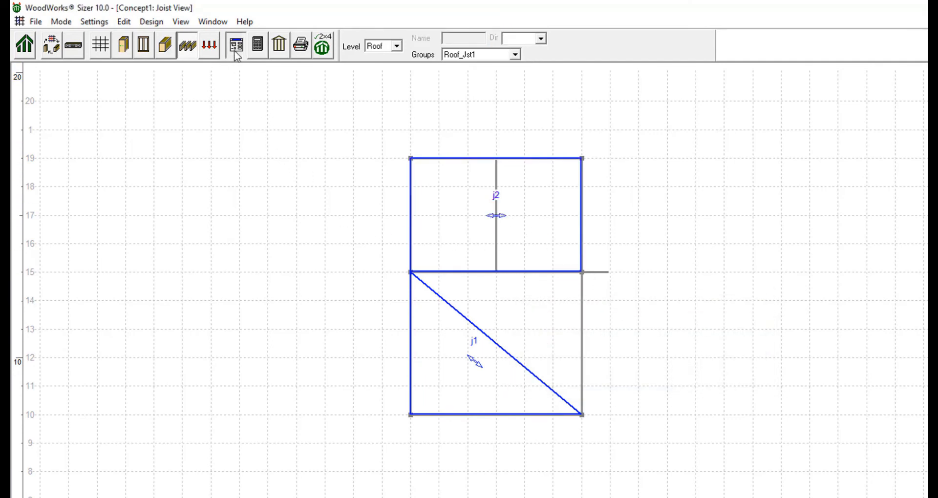
{"action": "left_click", "coordinate": [235, 46]}
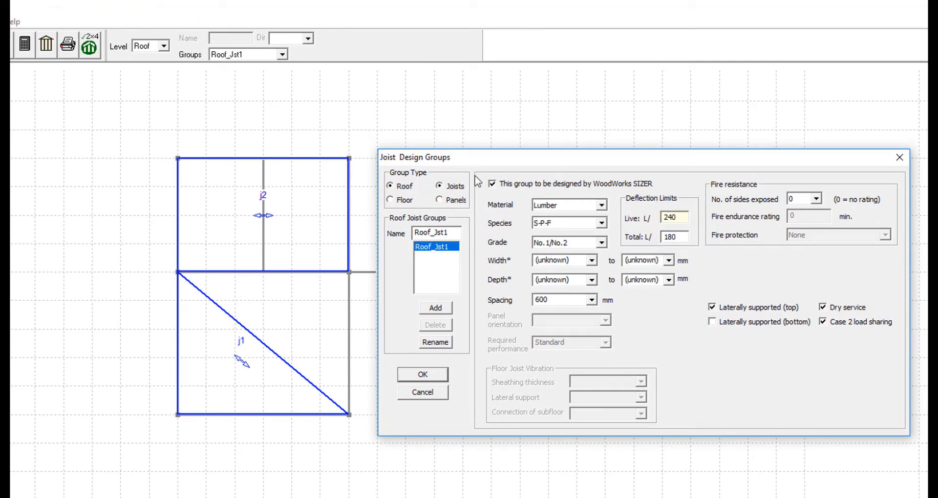
{"action": "triple_click", "coordinate": [674, 217]}
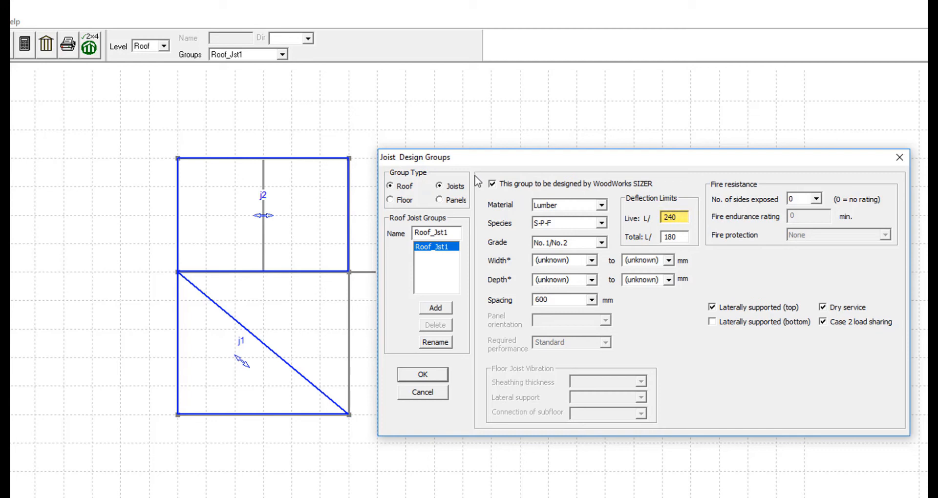
{"action": "left_click", "coordinate": [673, 236]}
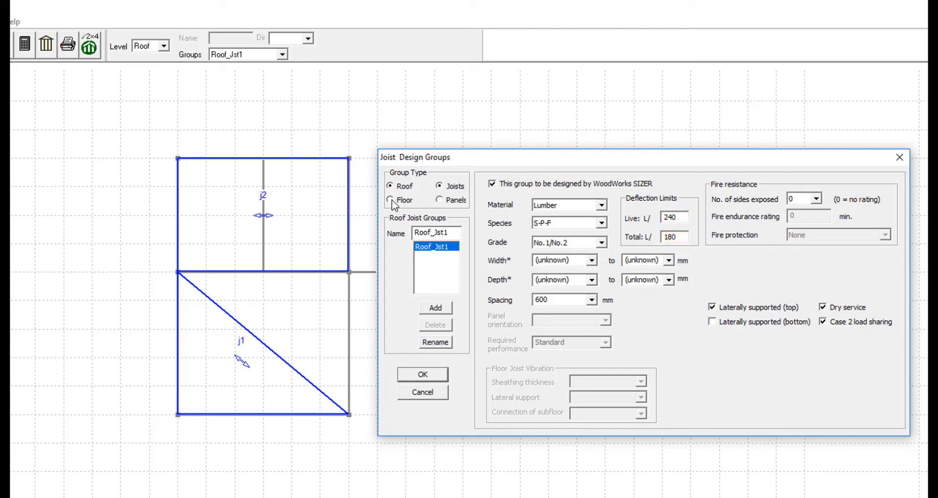
- Review the Floor_Jst1 floor group, then switch back to the roof joist groups
{"action": "left_click", "coordinate": [391, 200]}
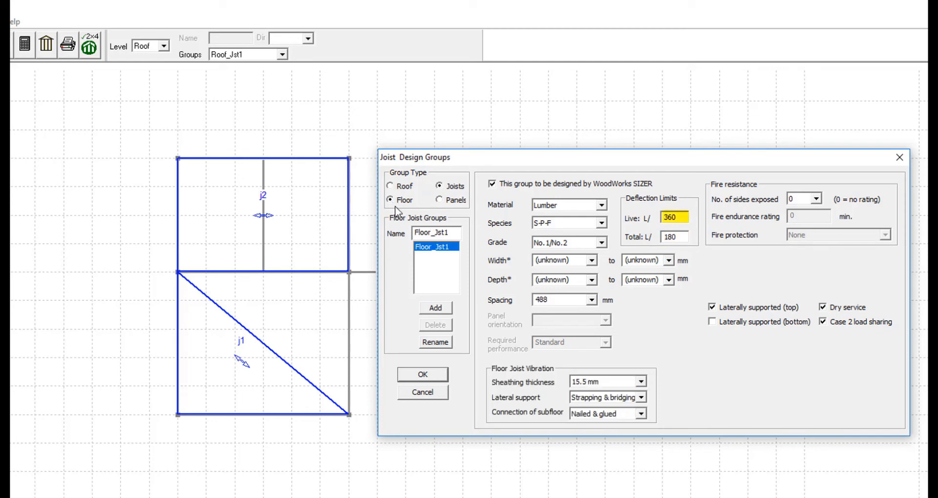
{"action": "left_click", "coordinate": [674, 236]}
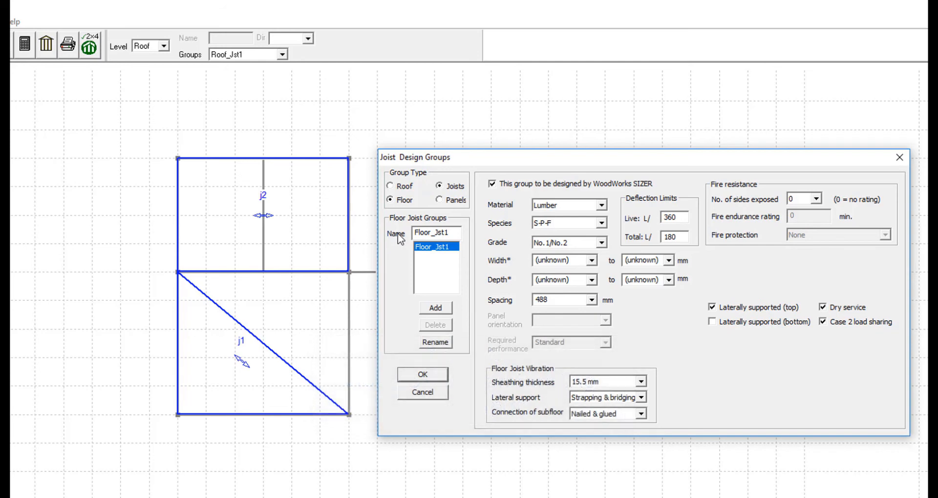
{"action": "mouse_move", "coordinate": [509, 262]}
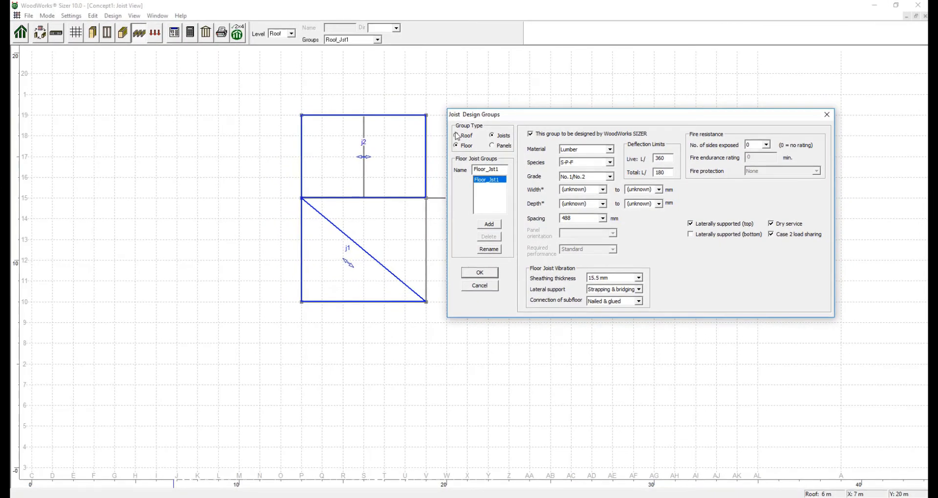
{"action": "left_click", "coordinate": [479, 273]}
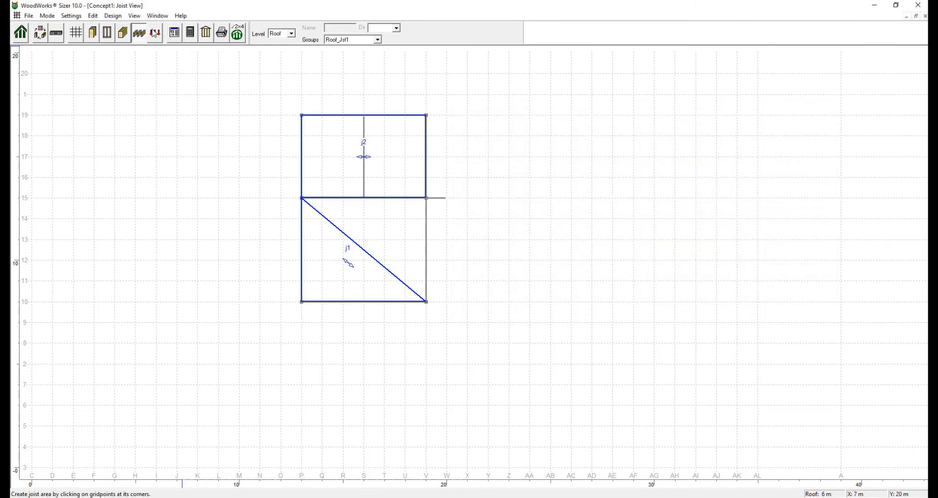
- In Loads view, keep Importance Normal and set an Area distribution dead load of magnitude 2 kN/m²
{"action": "left_click", "coordinate": [155, 33]}
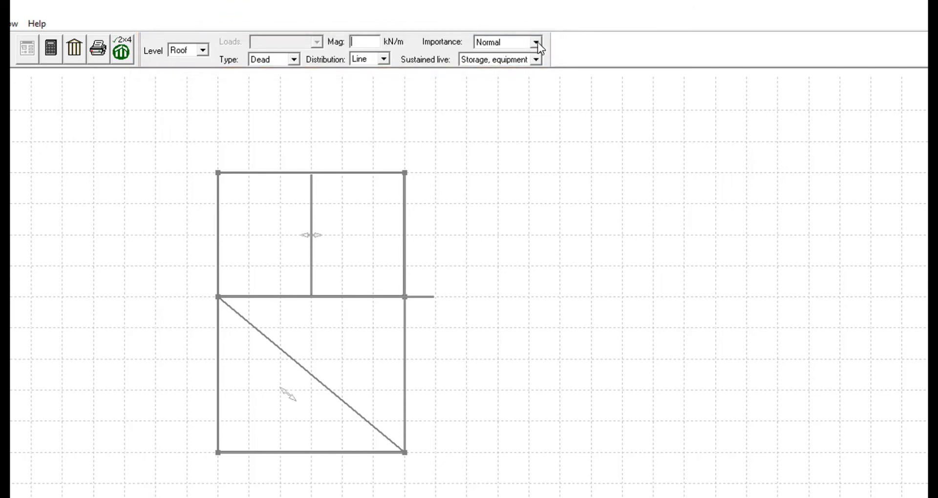
{"action": "left_click", "coordinate": [536, 42]}
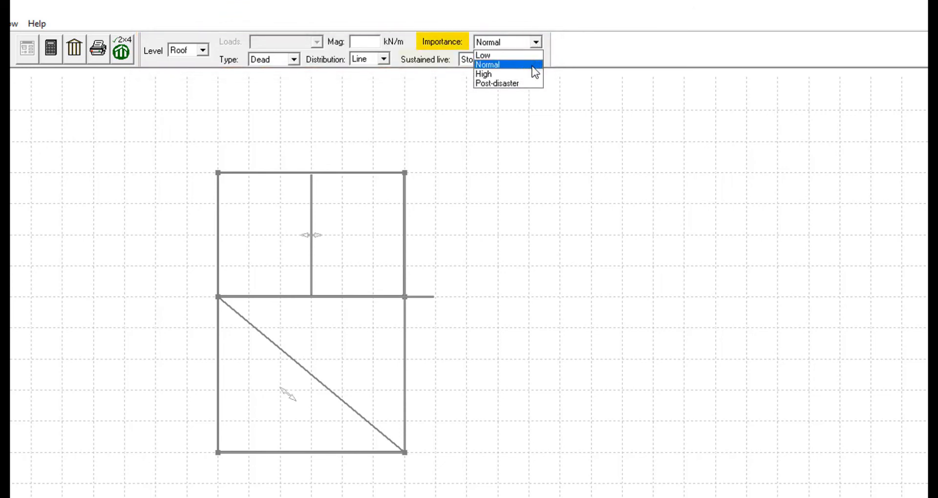
{"action": "left_click", "coordinate": [488, 64]}
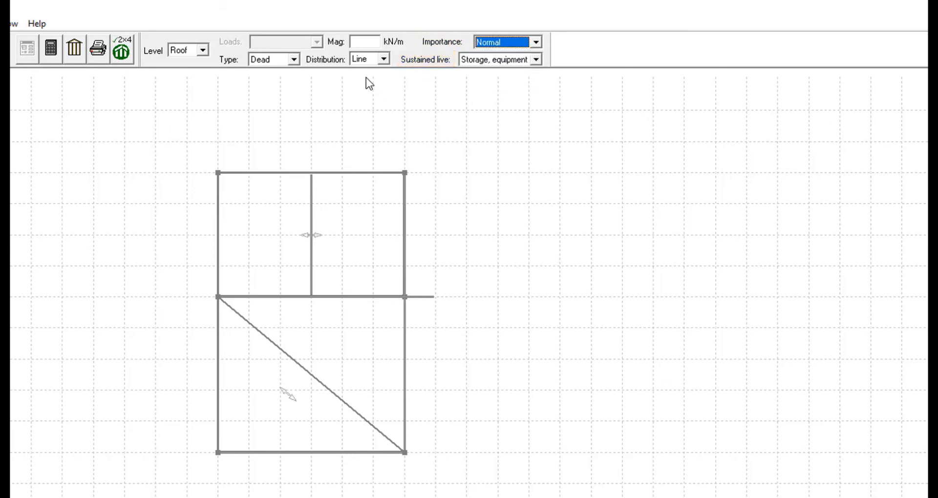
{"action": "left_click", "coordinate": [387, 58]}
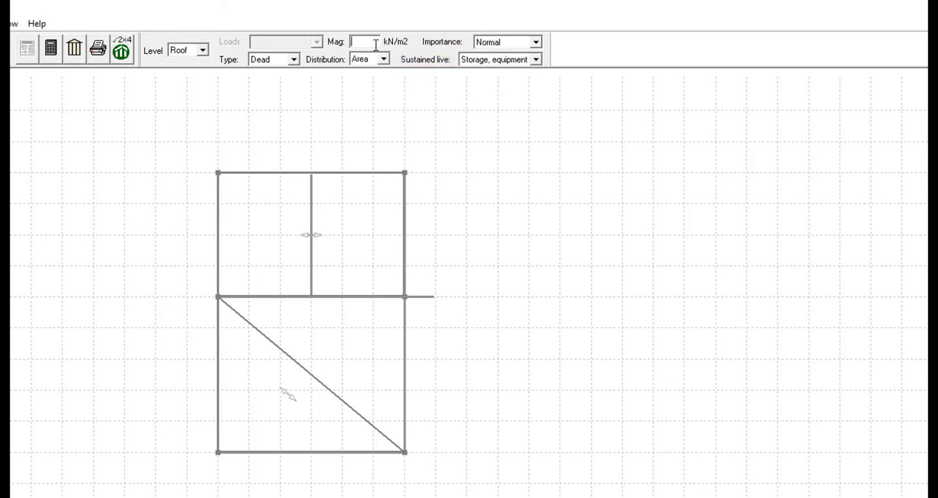
{"action": "type", "text": "2"}
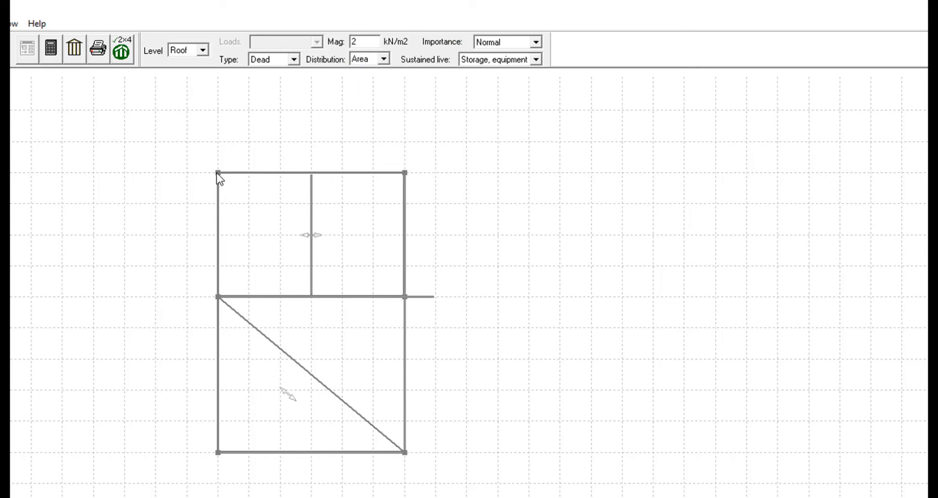
- Apply the 2 kN/m² load over joist area j2 and acknowledge the warning for the unapplied j1 load
{"action": "left_click", "coordinate": [308, 237]}
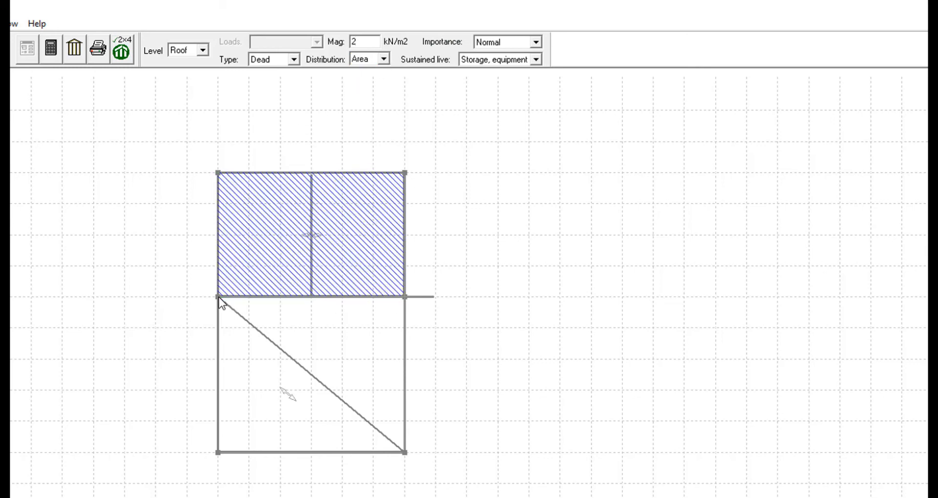
{"action": "mouse_move", "coordinate": [188, 303]}
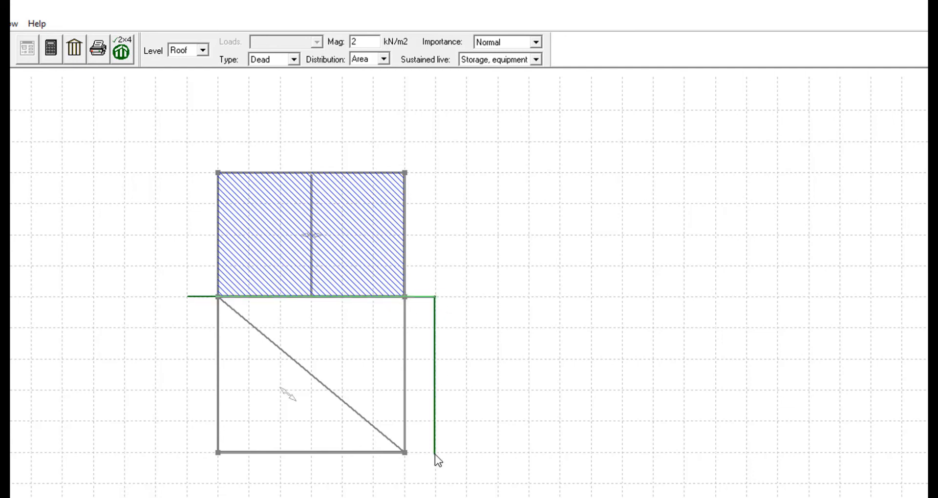
{"action": "left_click", "coordinate": [299, 377]}
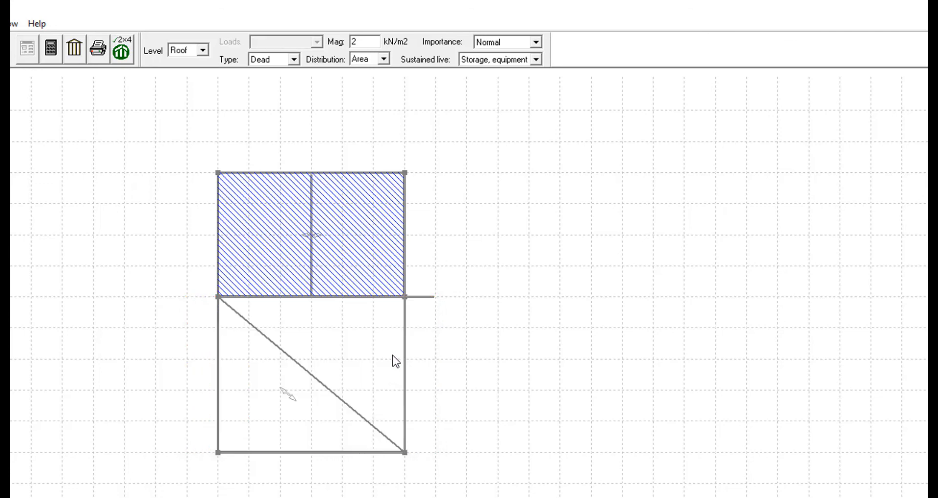
{"action": "mouse_move", "coordinate": [504, 470]}
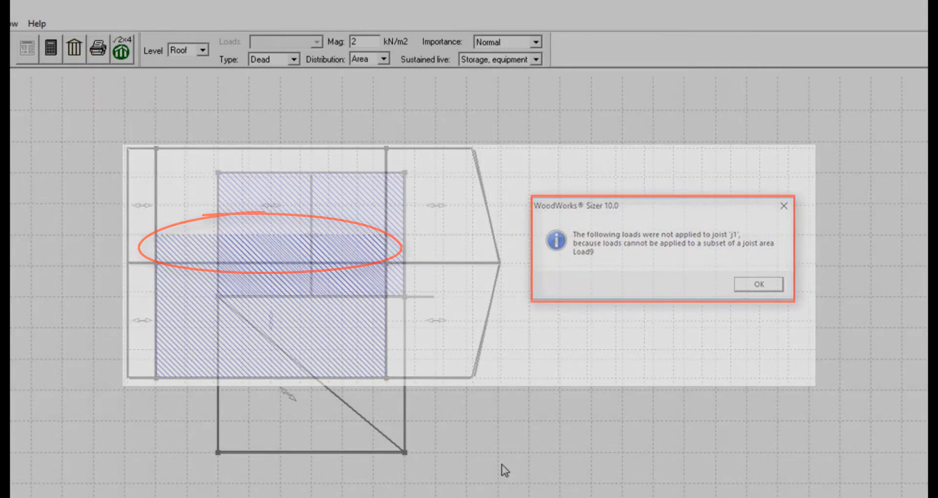
{"action": "left_click", "coordinate": [756, 284]}
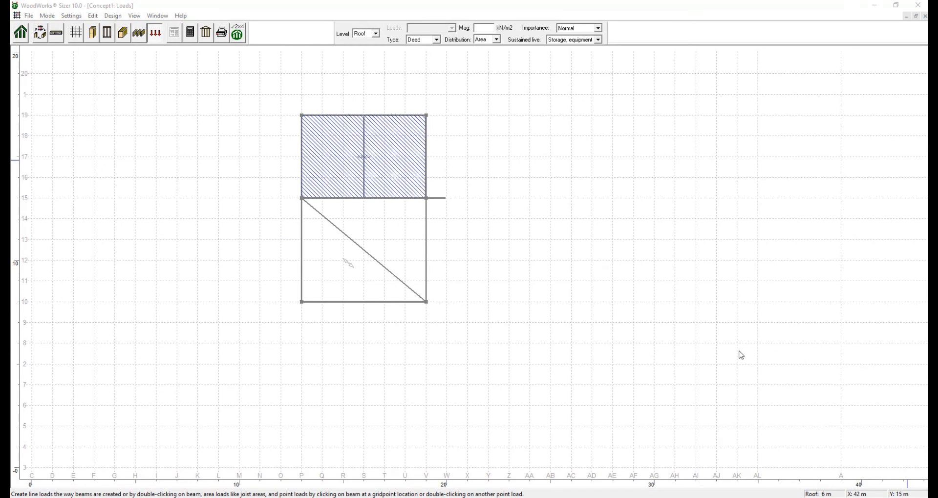
{"action": "mouse_move", "coordinate": [503, 272]}
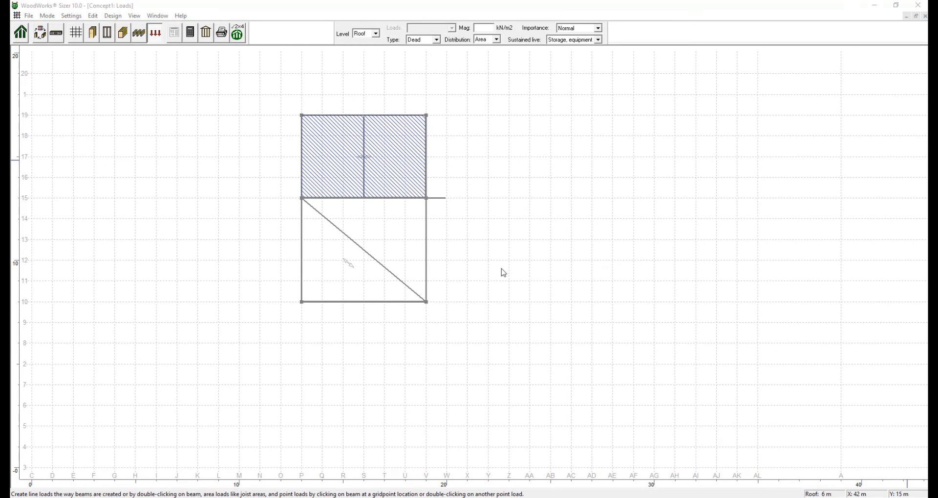
{"action": "mouse_move", "coordinate": [369, 235]}
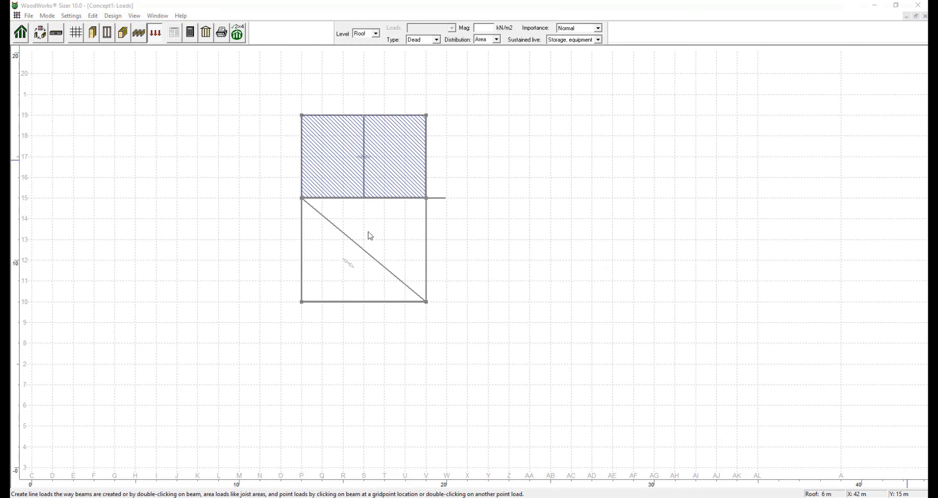
{"action": "mouse_move", "coordinate": [171, 87]}
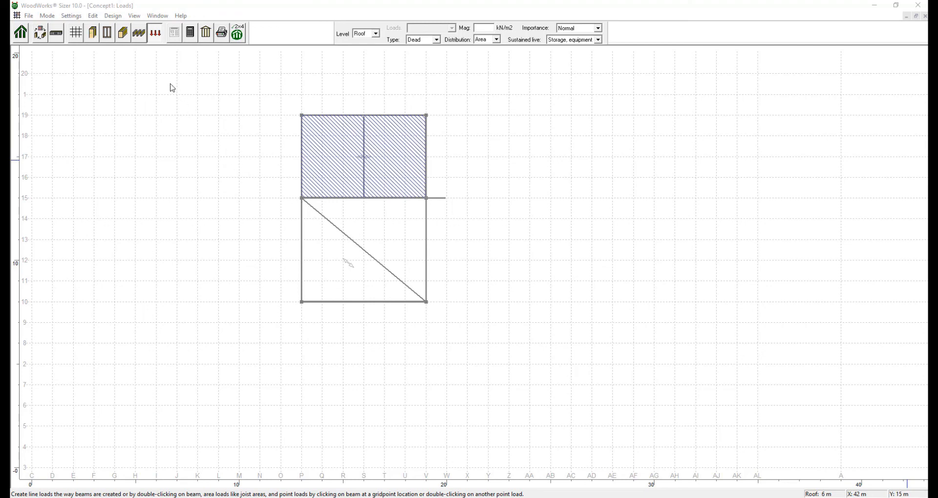
- In Column View, select column c2 and transfer it to Column mode for design
{"action": "left_click", "coordinate": [91, 32]}
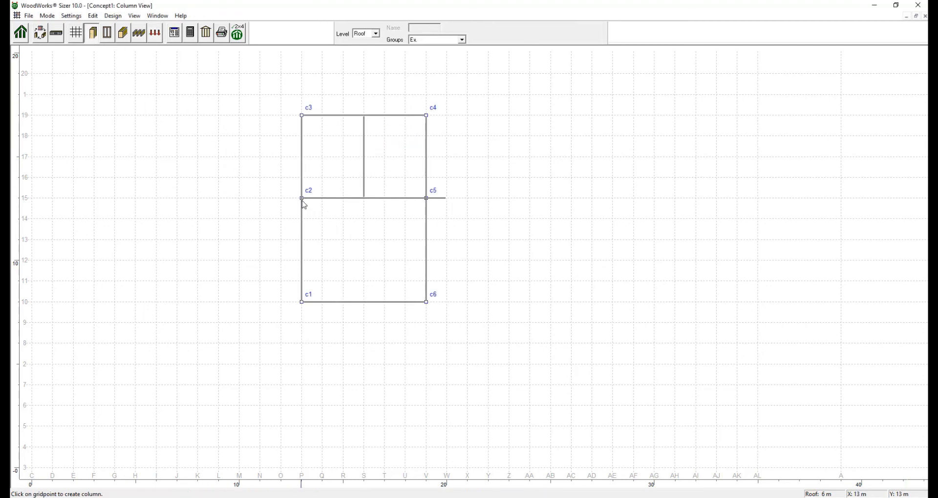
{"action": "left_click", "coordinate": [302, 198]}
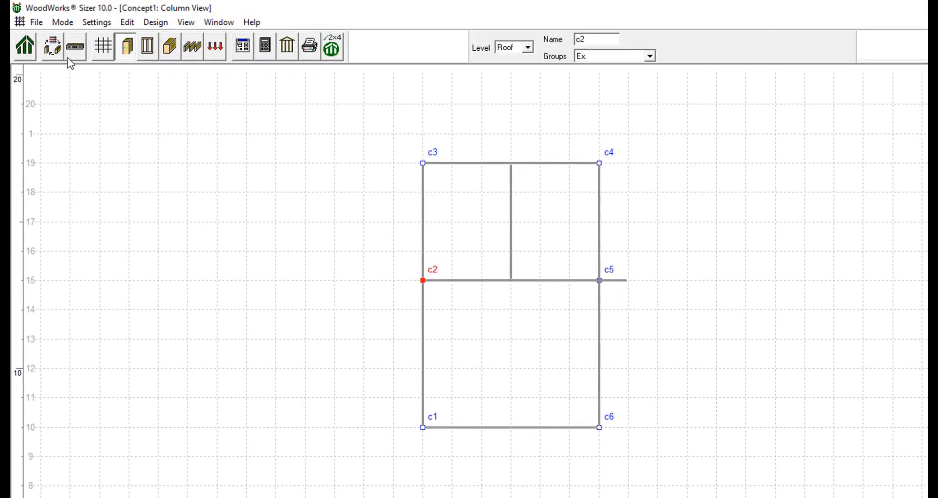
{"action": "mouse_move", "coordinate": [52, 47]}
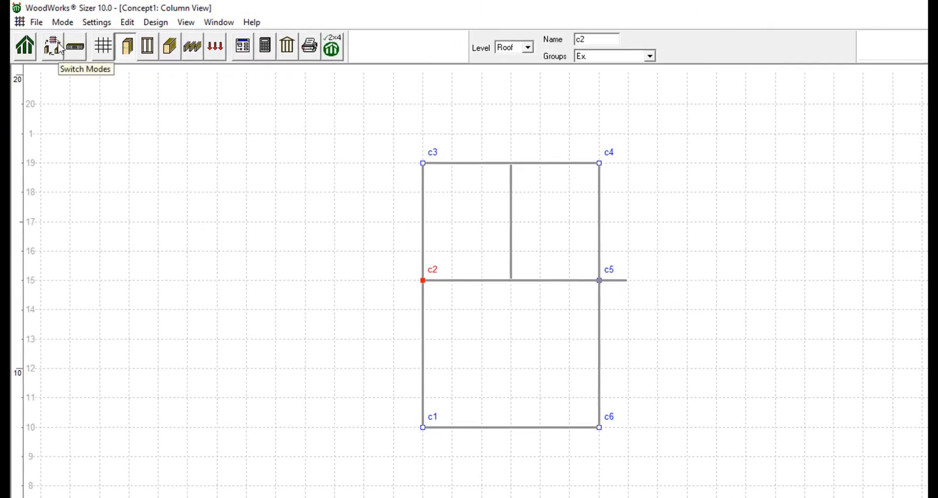
{"action": "left_click", "coordinate": [63, 22]}
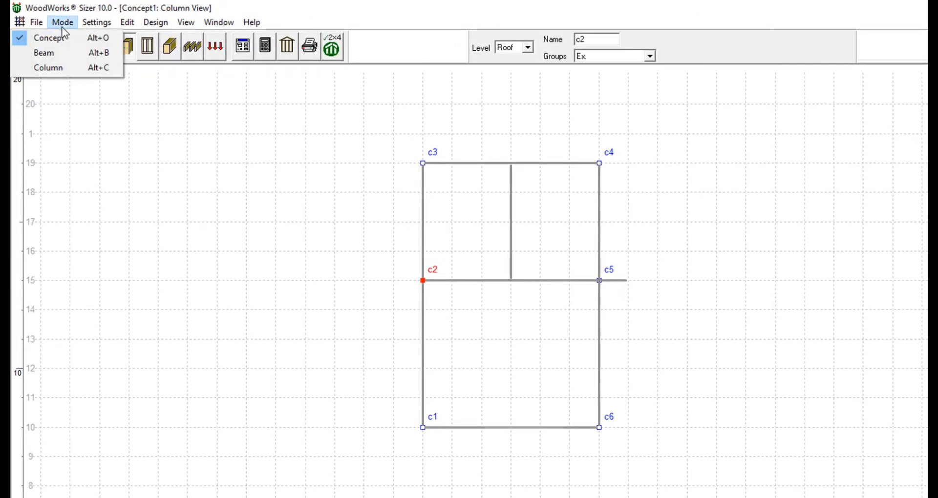
{"action": "left_click", "coordinate": [49, 67]}
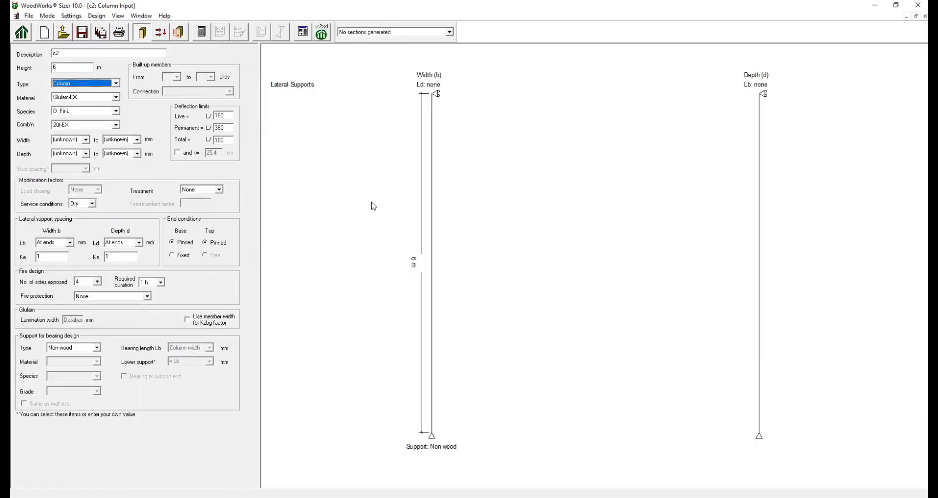
{"action": "mouse_move", "coordinate": [376, 212]}
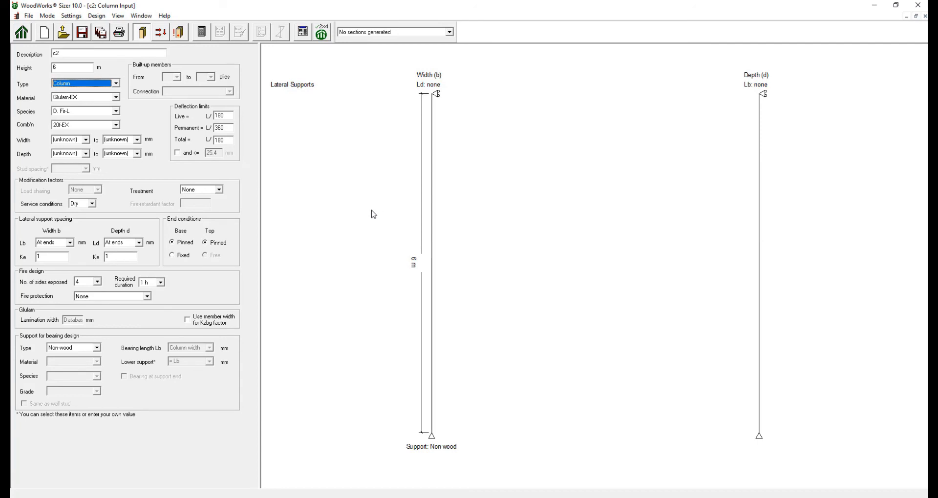
{"action": "mouse_move", "coordinate": [385, 217]}
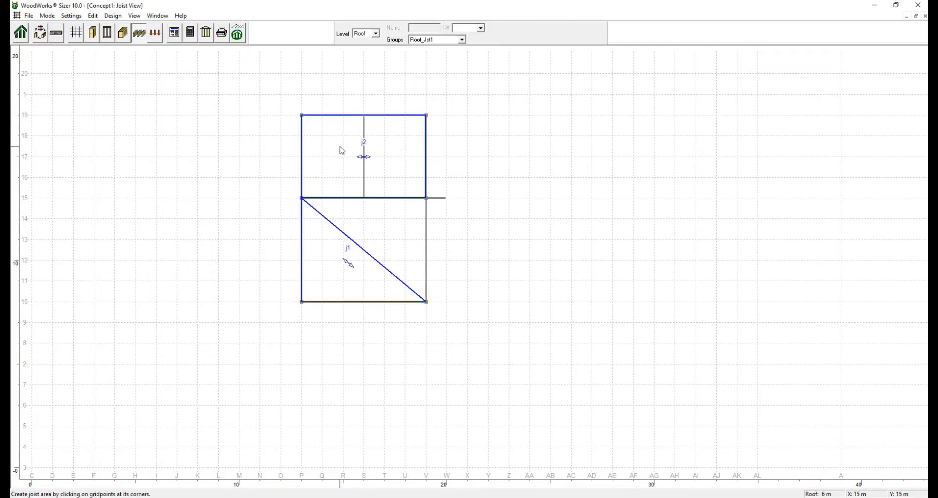
- Pick joist area j2 and confirm side P.19–V.19 for creating the joist
{"action": "left_click", "coordinate": [363, 155]}
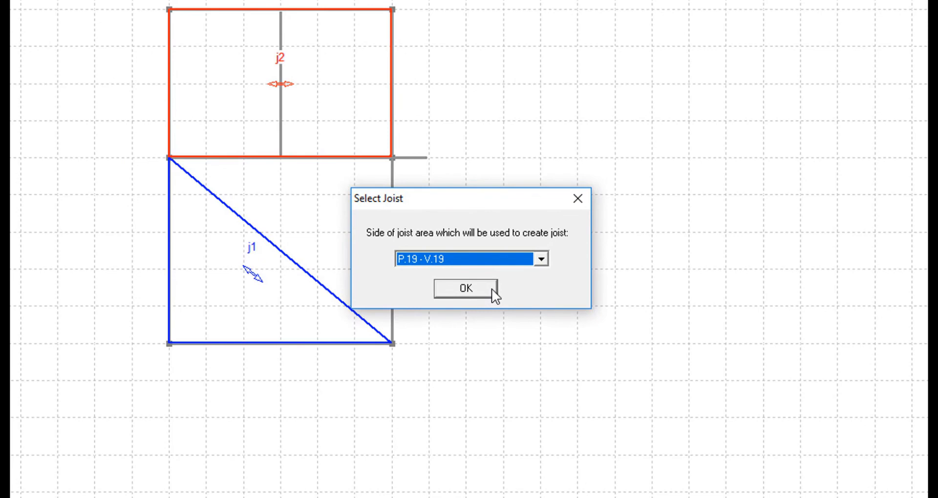
{"action": "left_click", "coordinate": [462, 287]}
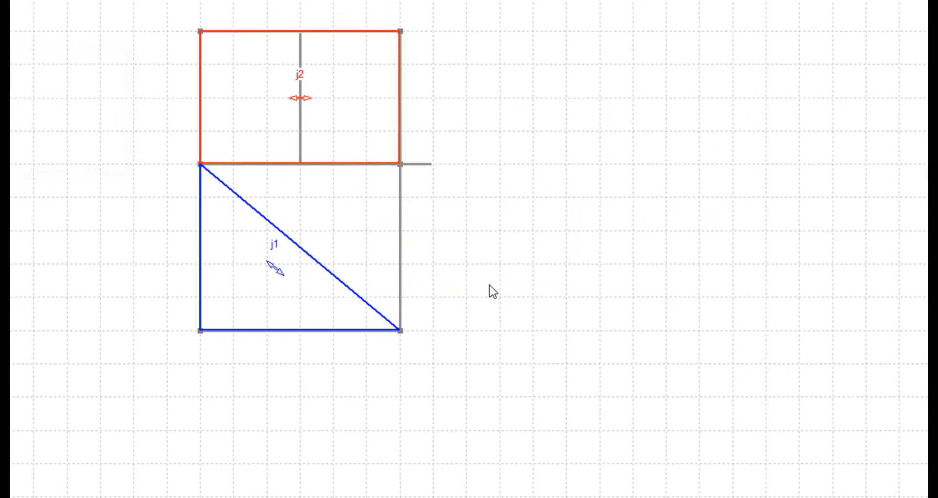